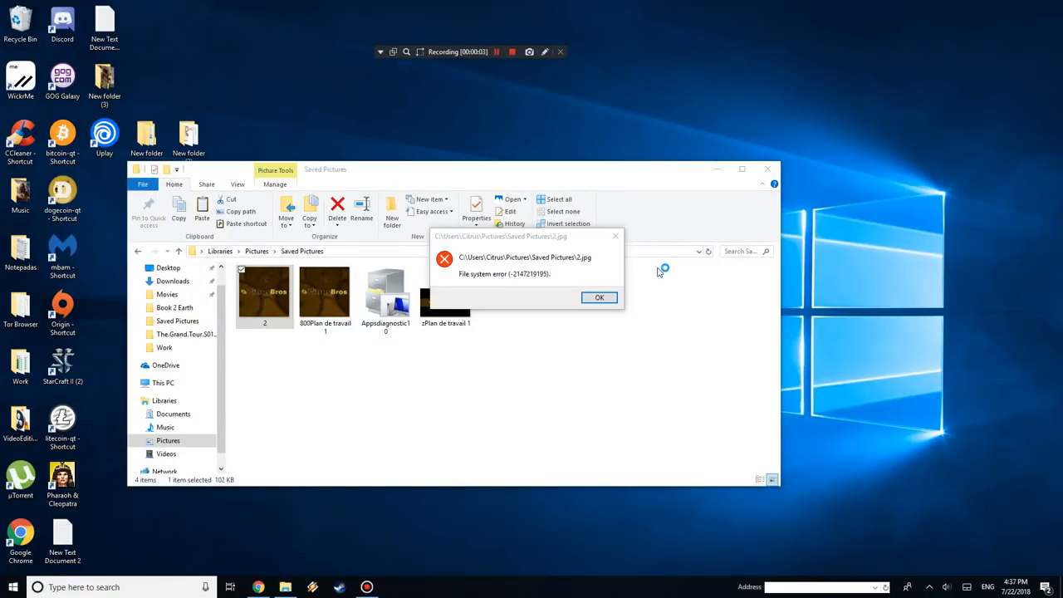
pyautogui.moveTo(595, 279)
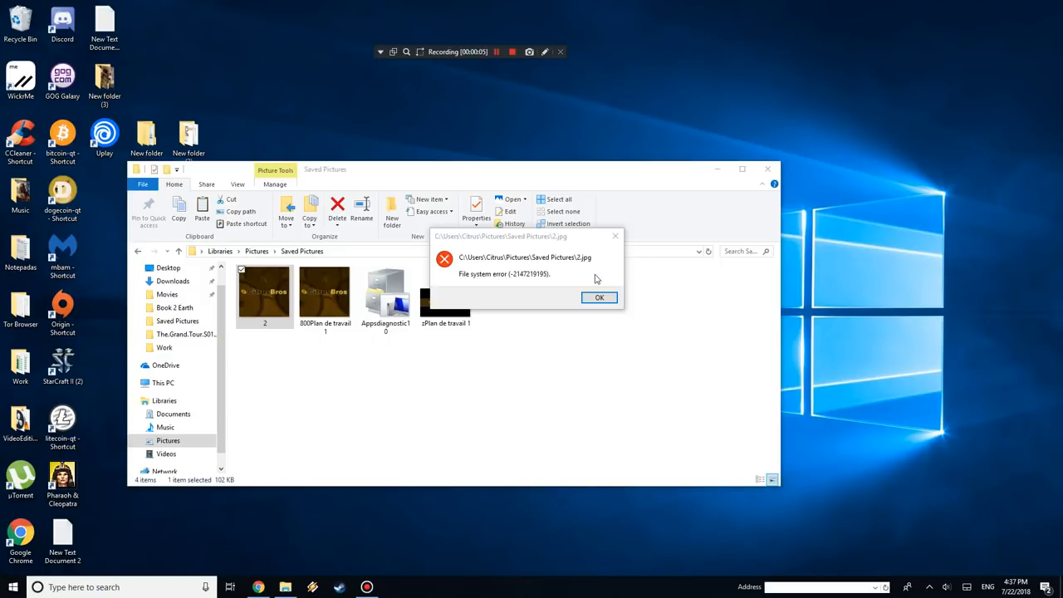
pyautogui.moveTo(542, 282)
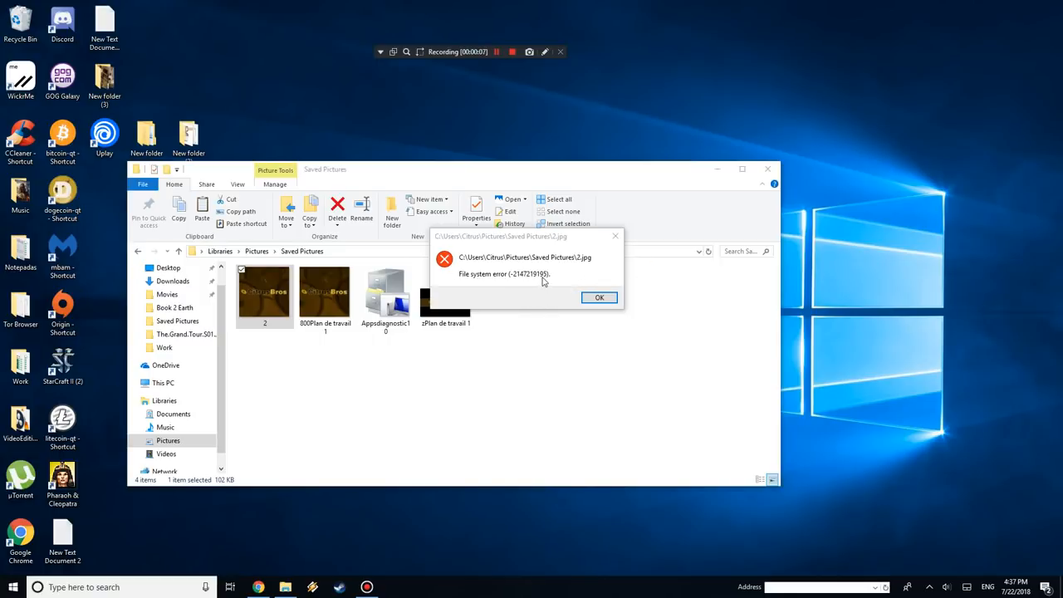
pyautogui.moveTo(553, 282)
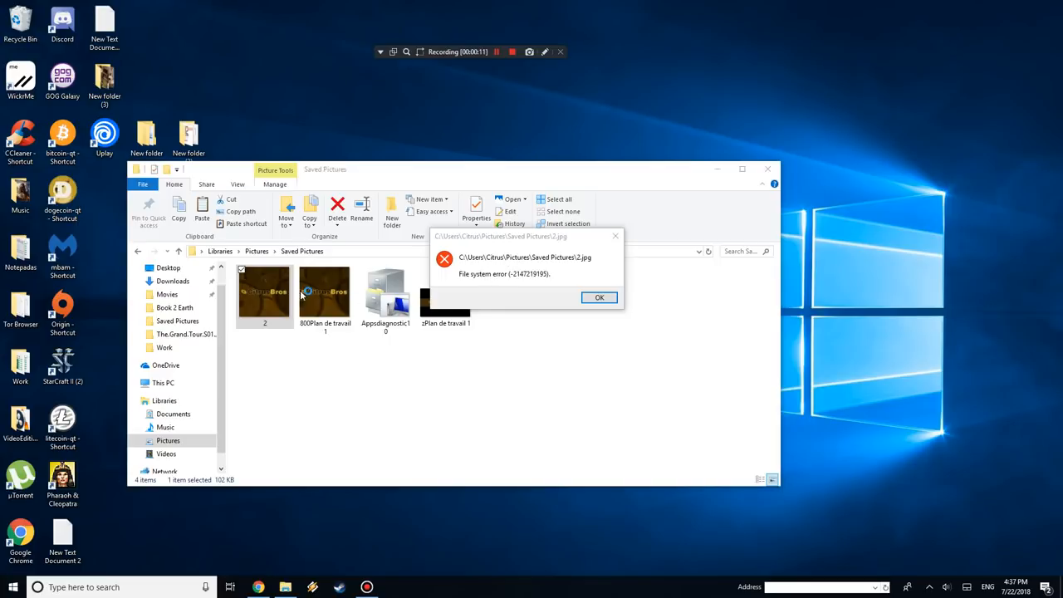
# Acknowledge the 'File system error' message shown for 2.jpg in Saved Pictures.
pyautogui.click(597, 297)
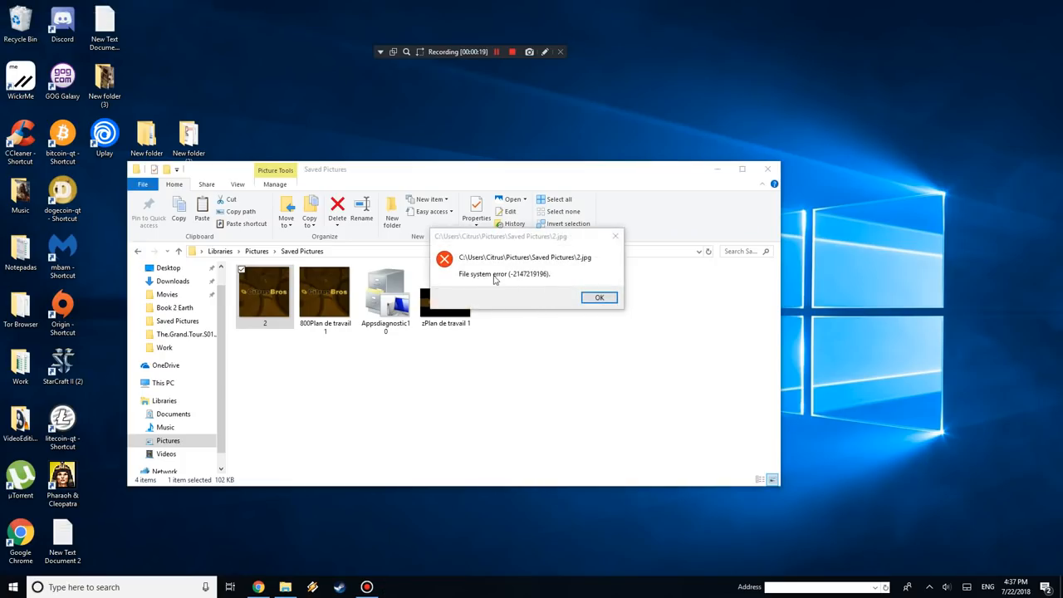
pyautogui.click(598, 297)
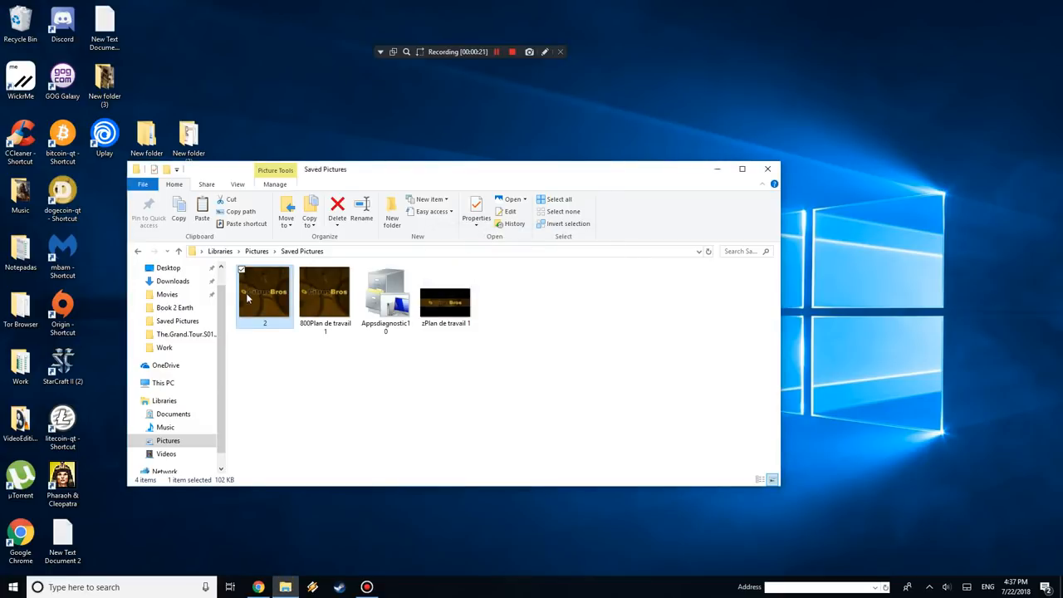
# Open 2.jpg in Paint and add the large heading 'Solution 1' on the canvas.
pyautogui.rightClick(264, 296)
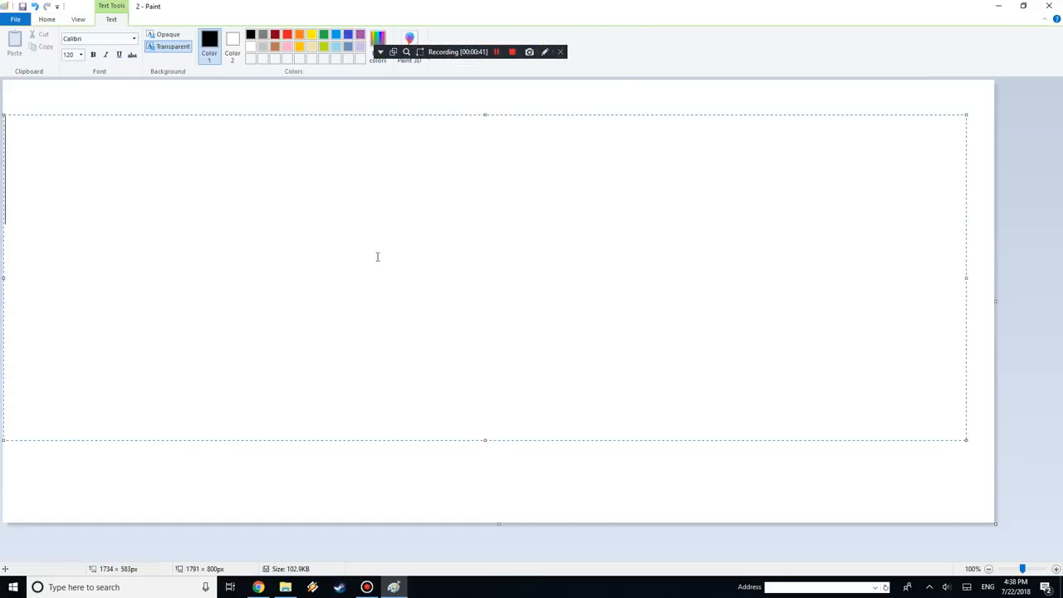
pyautogui.write('Solut')
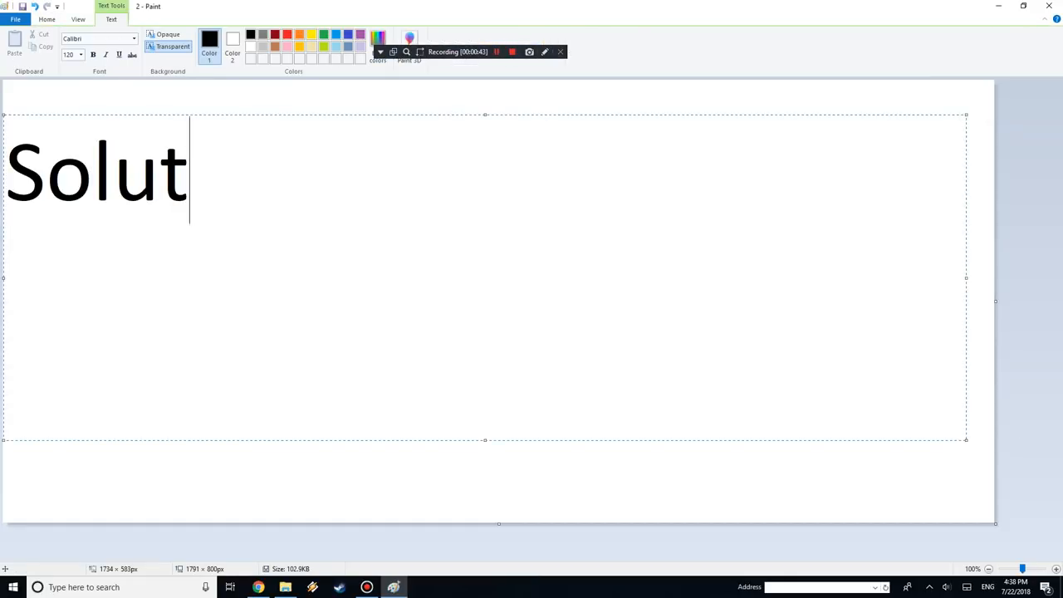
pyautogui.write('ion 1')
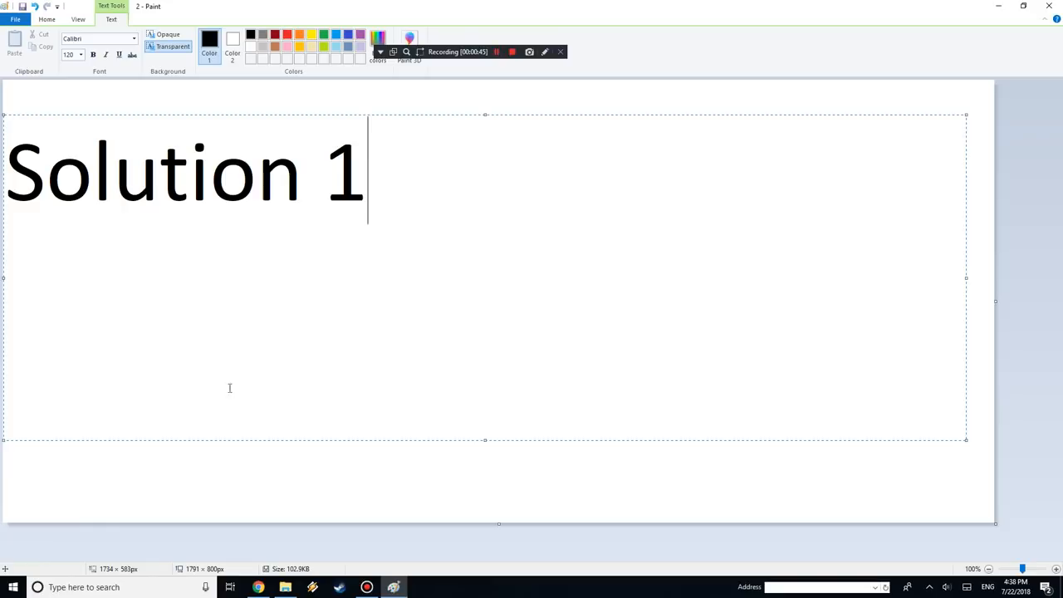
pyautogui.rightClick(13, 588)
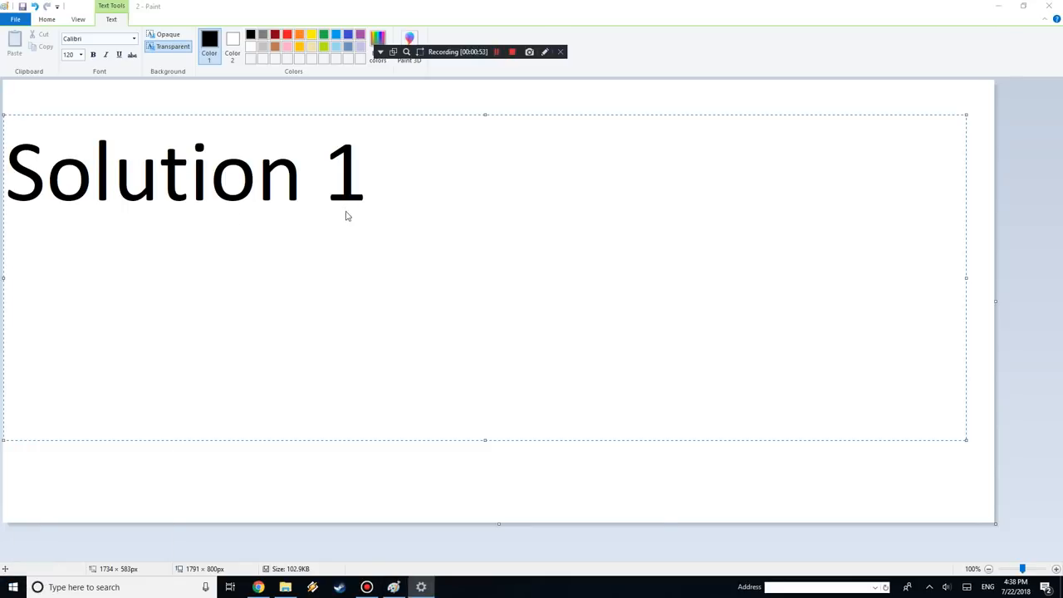
# Find Microsoft Photos in Apps & features and reset it from its advanced options.
pyautogui.click(420, 588)
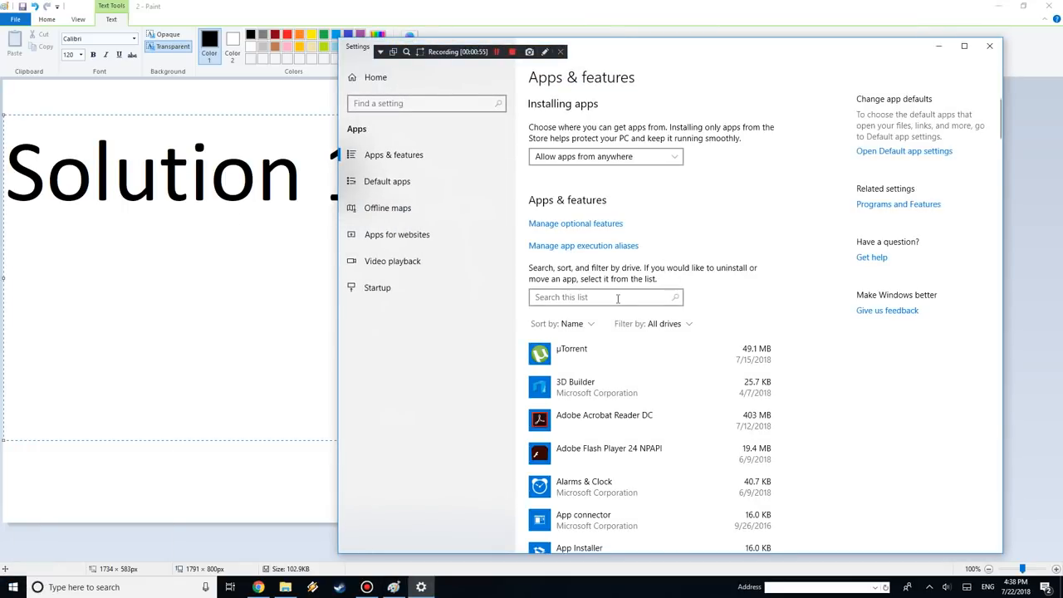
pyautogui.write('photos')
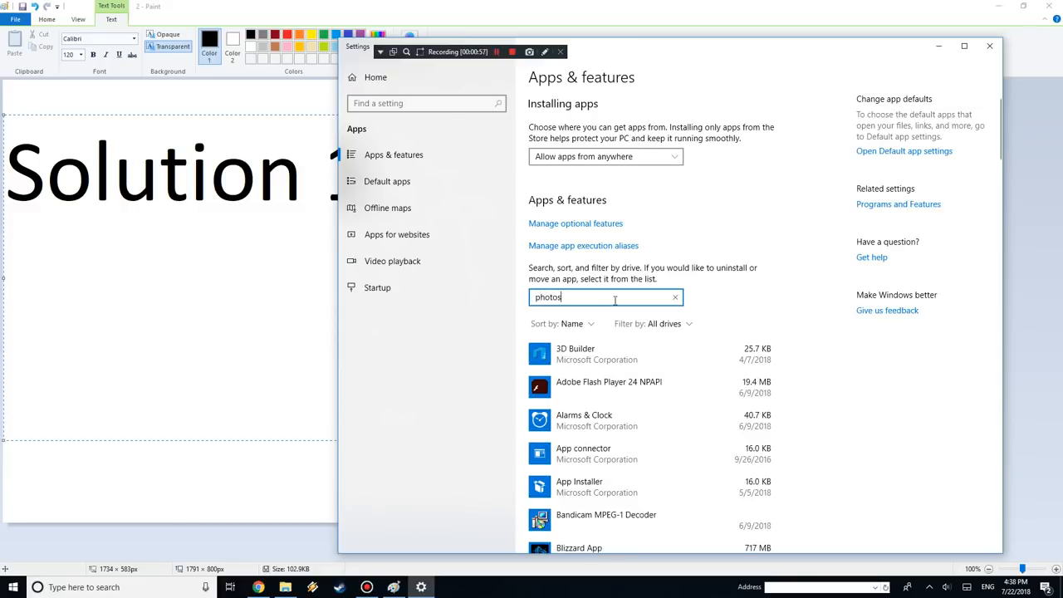
pyautogui.write('photos')
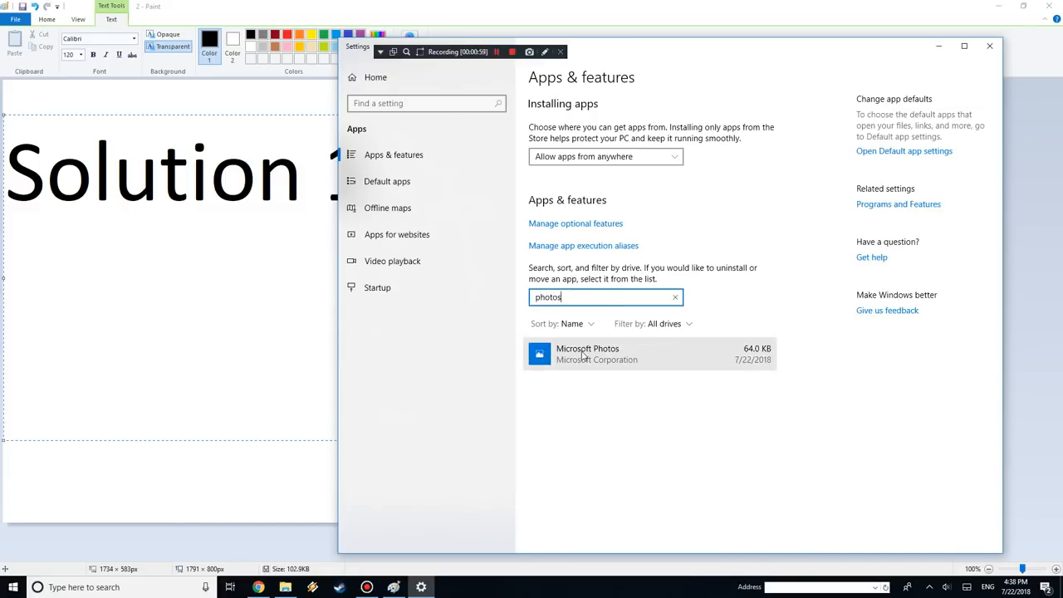
pyautogui.click(588, 352)
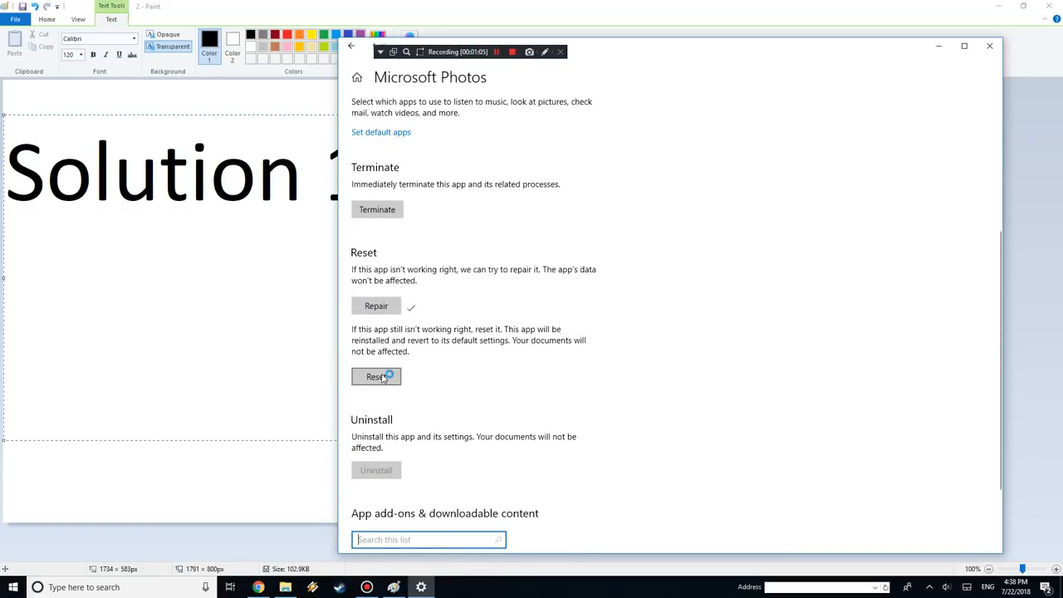
pyautogui.click(375, 376)
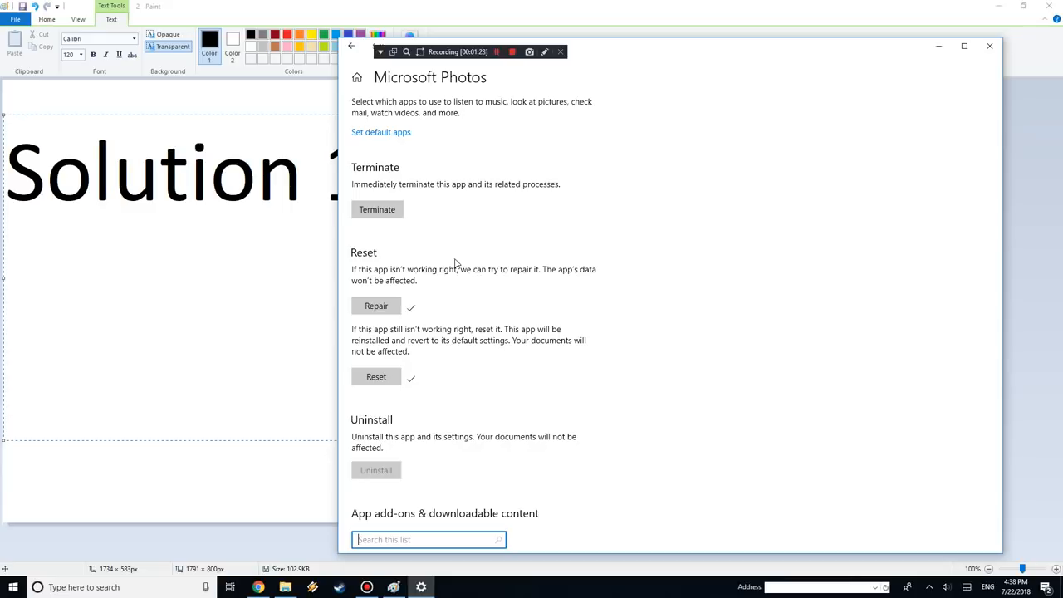
pyautogui.moveTo(538, 223)
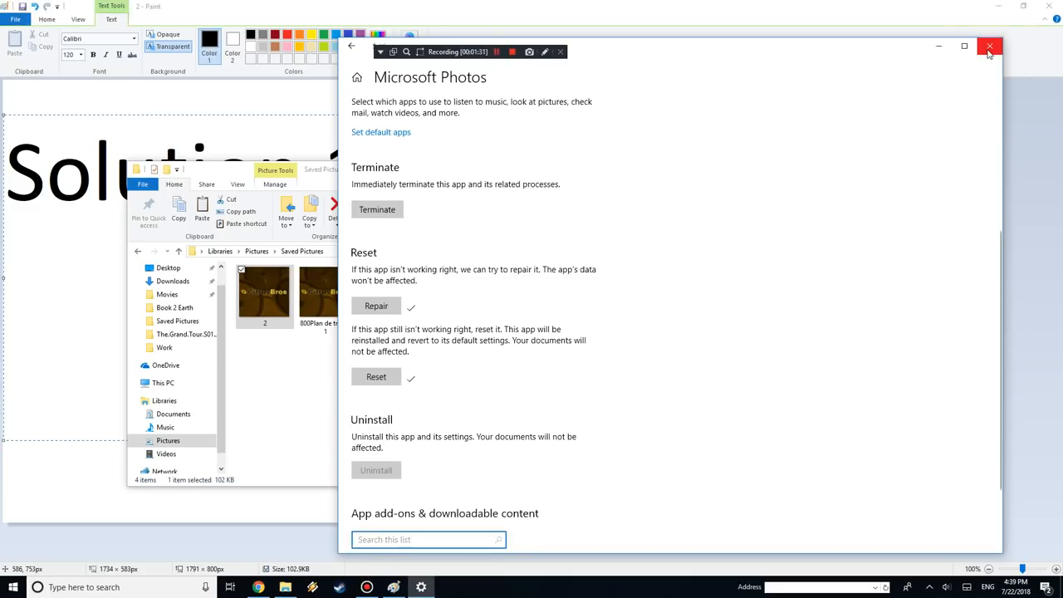
# Close Settings, acknowledge the repeated file system error and minimize the Saved Pictures window.
pyautogui.click(990, 46)
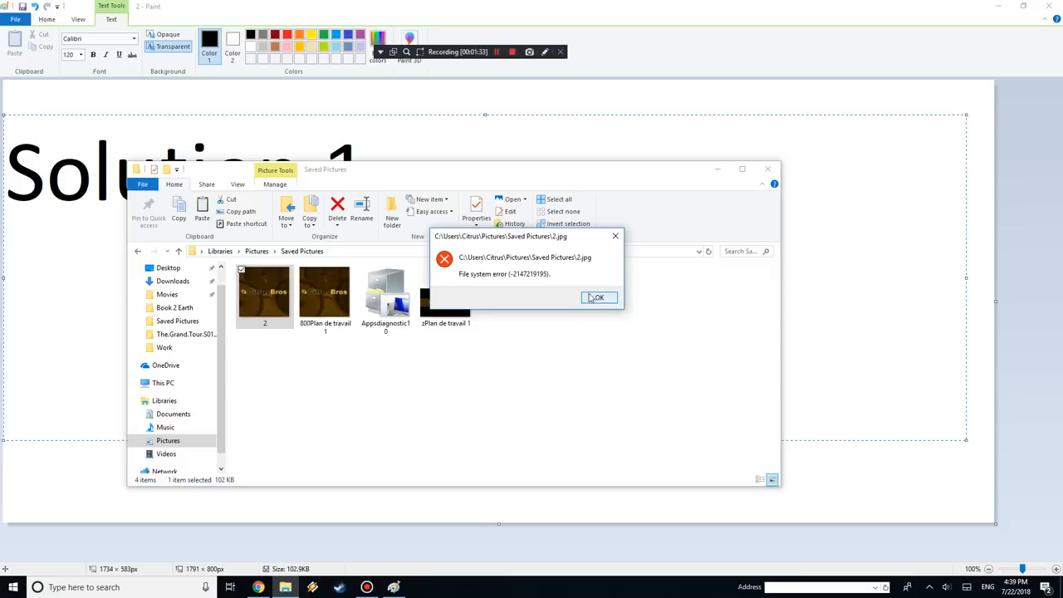
pyautogui.click(598, 298)
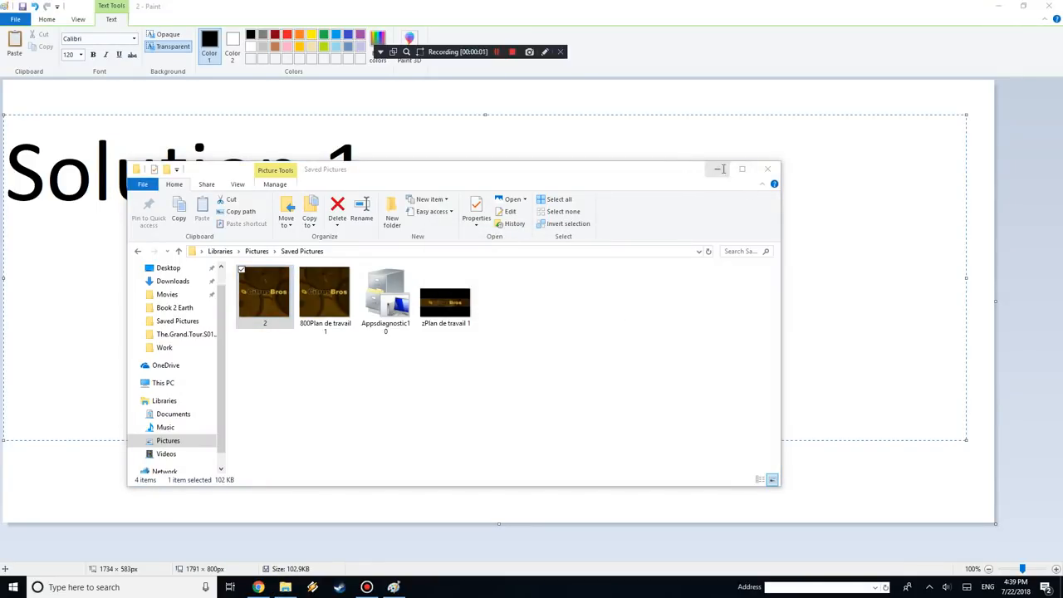
pyautogui.click(715, 170)
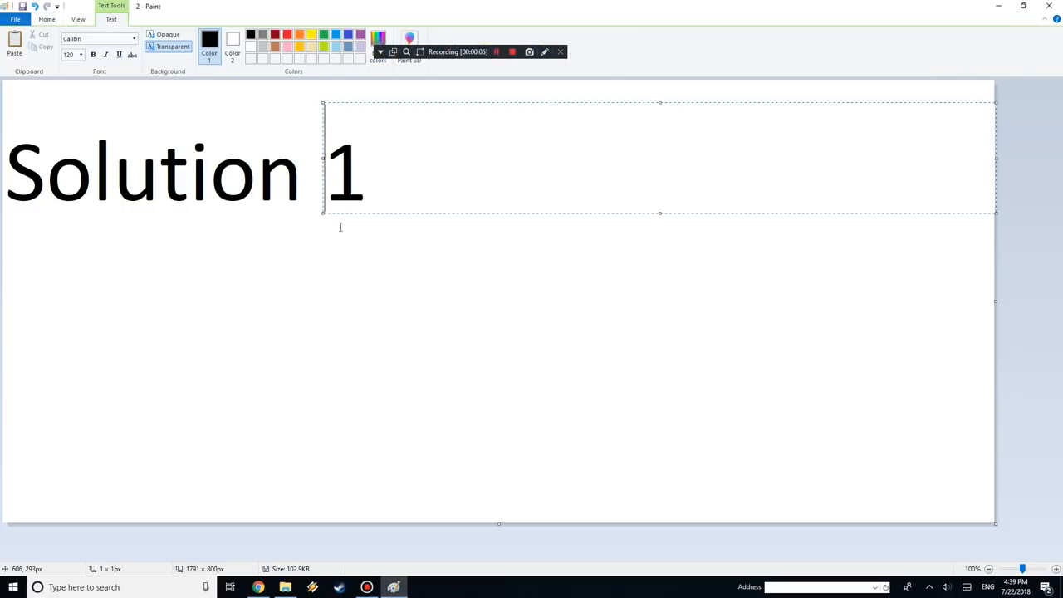
# Change the Paint heading to 'Solution 2' and launch Windows PowerShell from Start search.
pyautogui.write('2')
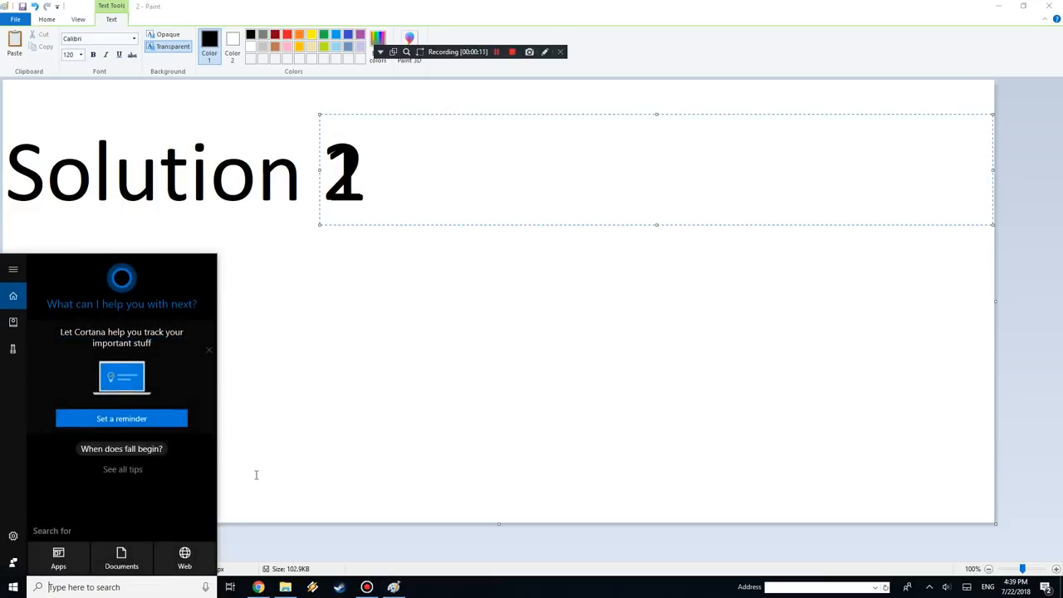
pyautogui.write('power')
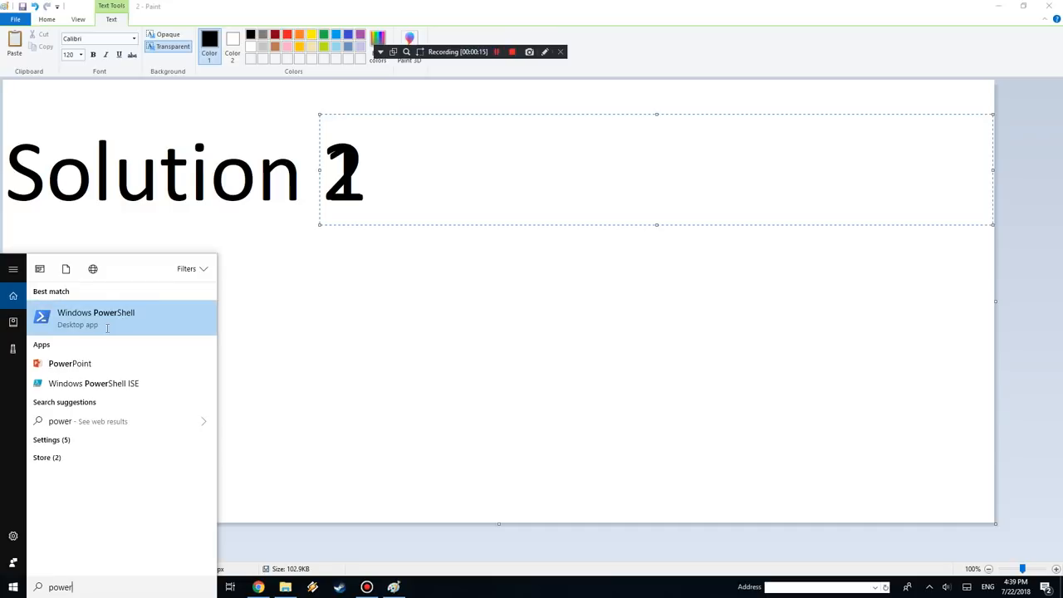
pyautogui.click(96, 318)
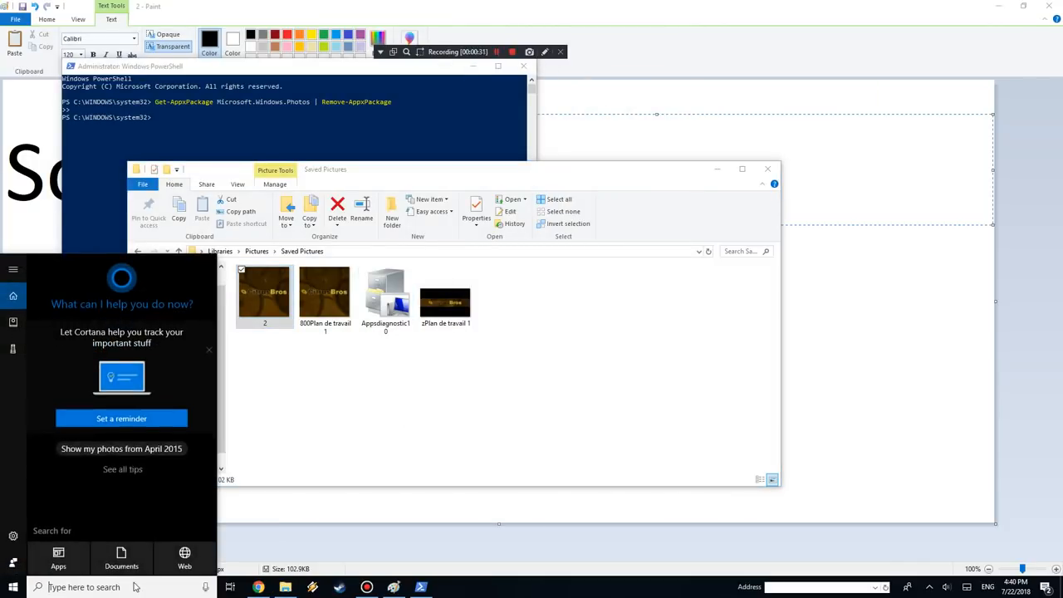
# Launch Microsoft Store, find Microsoft Photos in the photo apps collection and install it.
pyautogui.write('microsoft Edge')
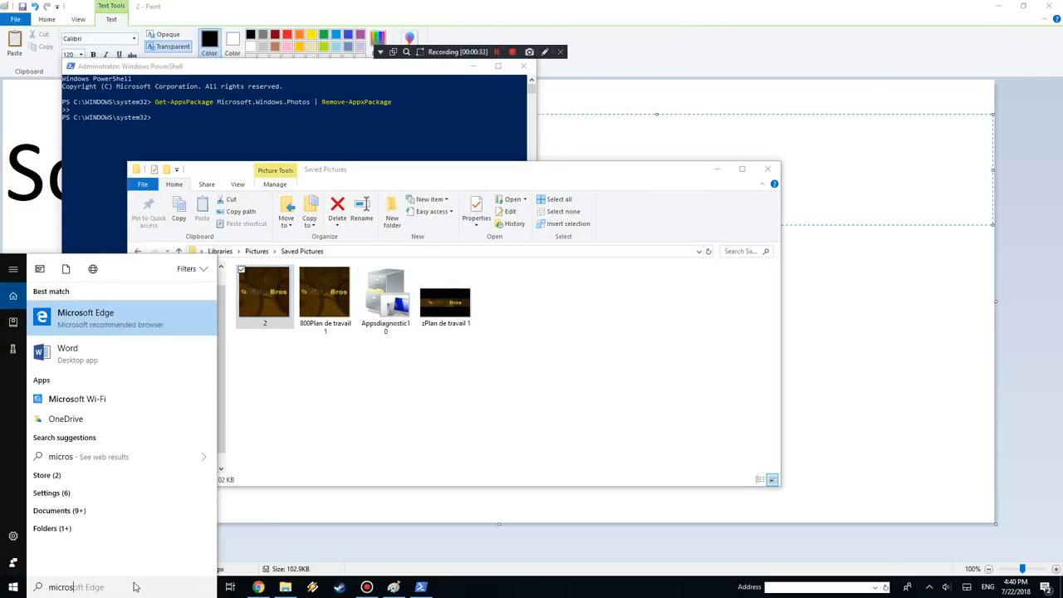
pyautogui.press('Backspace')
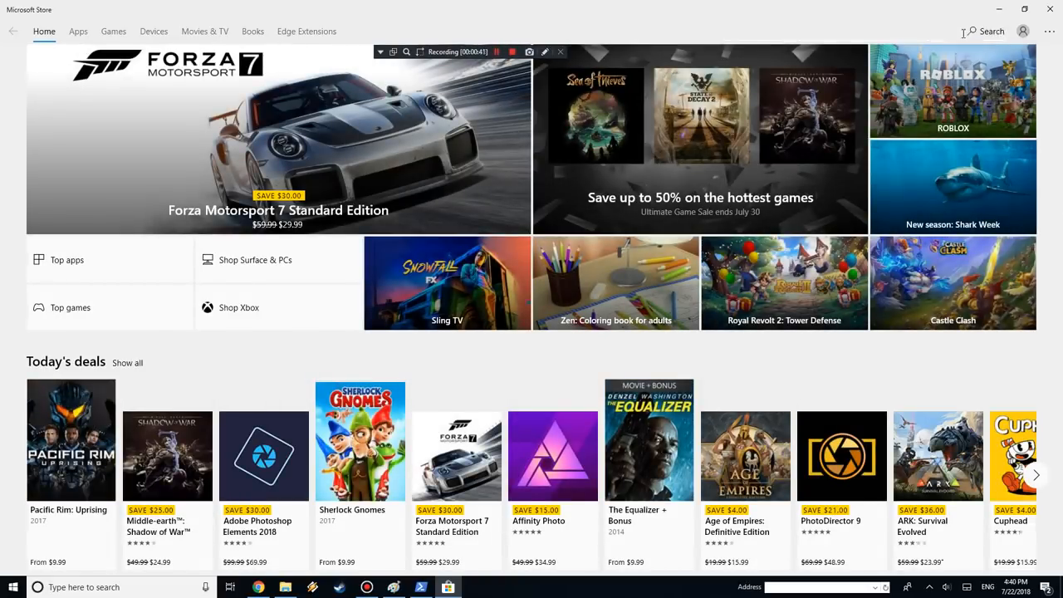
pyautogui.click(77, 30)
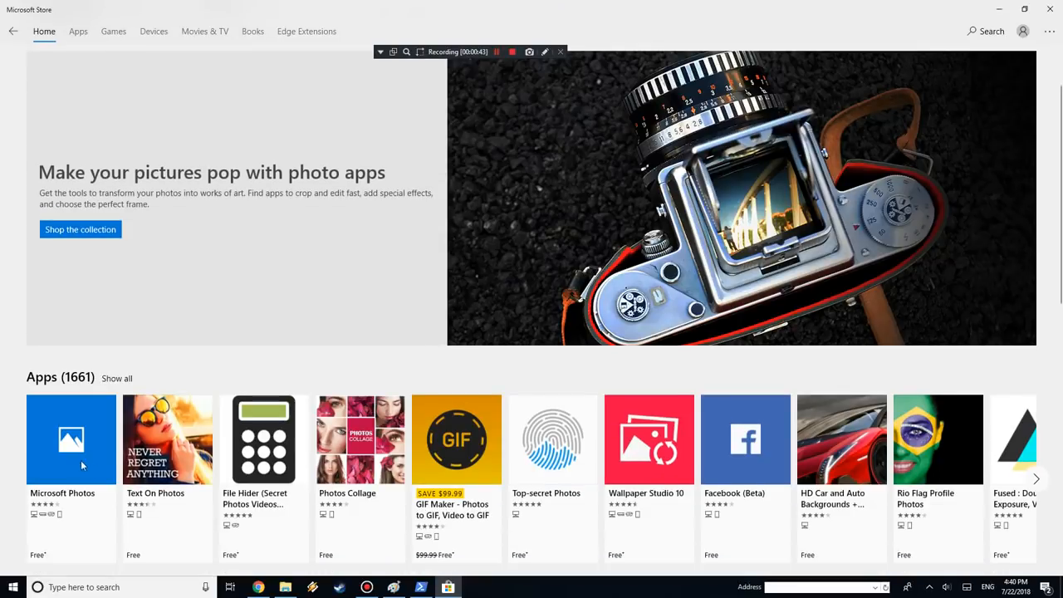
pyautogui.click(70, 439)
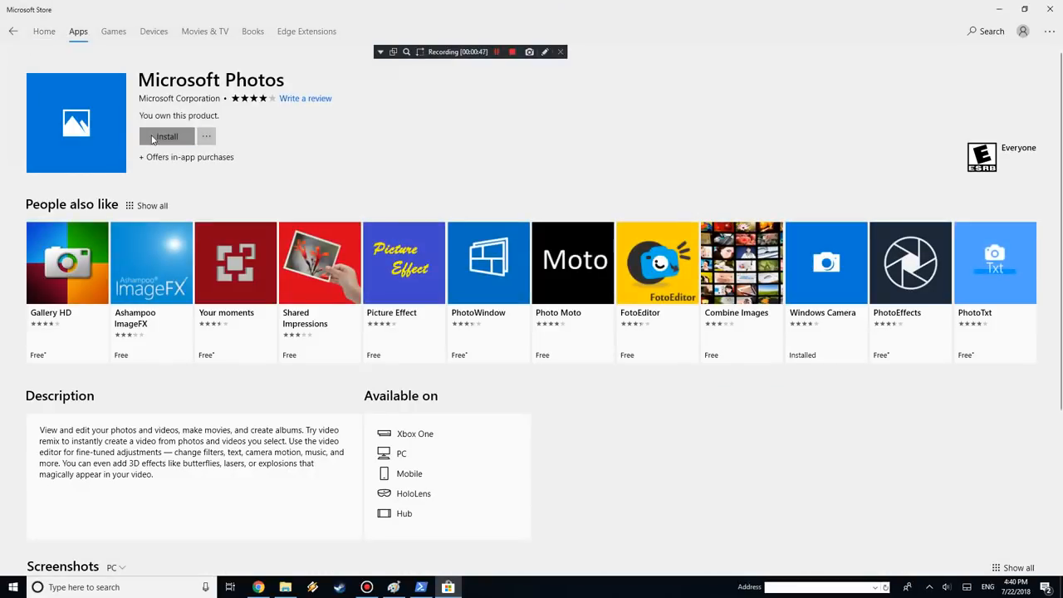
pyautogui.click(166, 136)
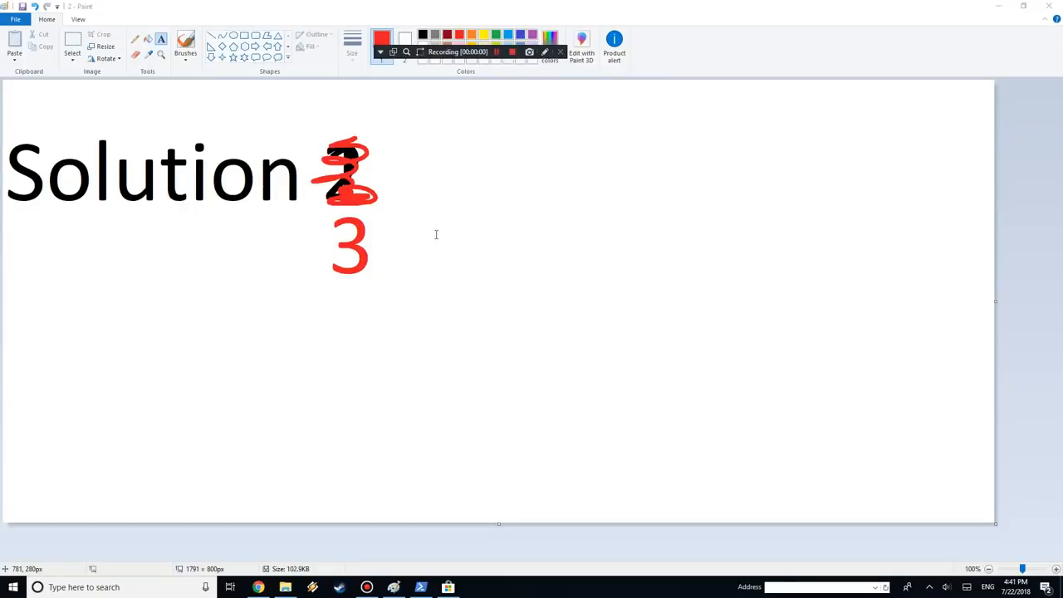
pyautogui.moveTo(396, 233)
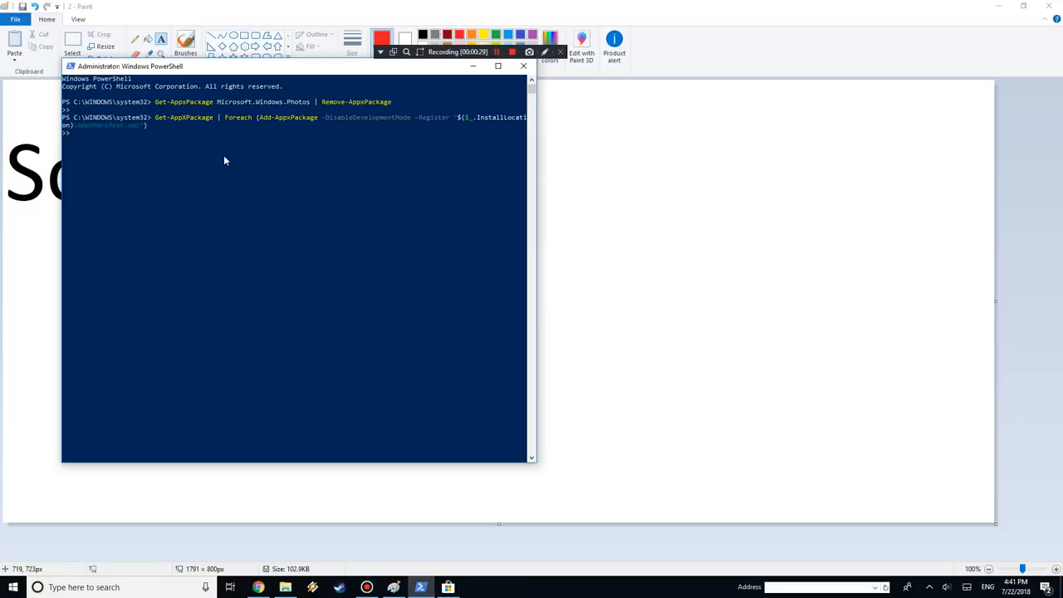
pyautogui.moveTo(176, 135)
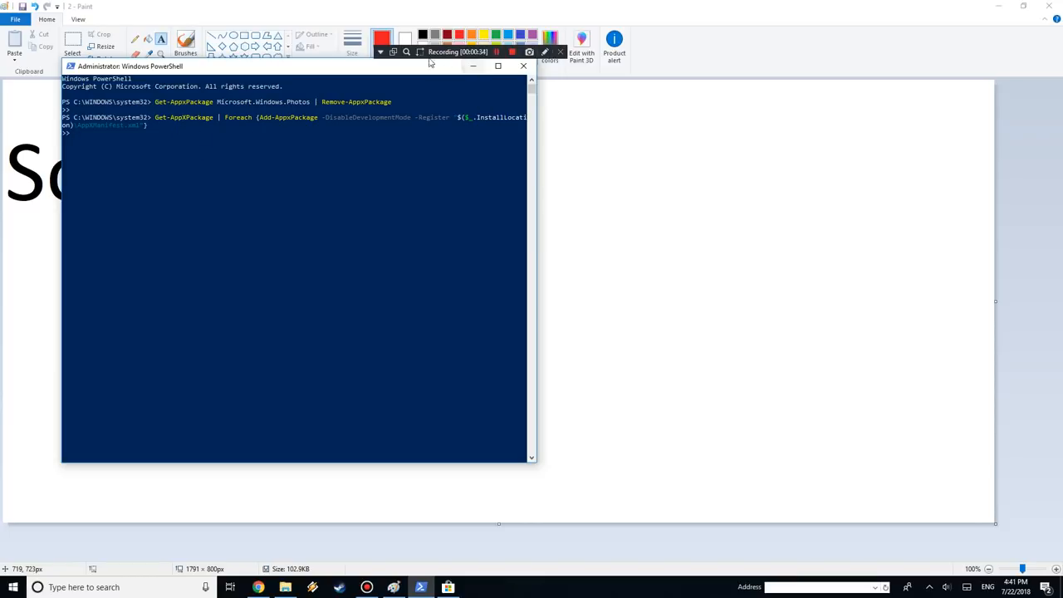
# Move the PowerShell window aside and search Start for cmd.
pyautogui.moveTo(129, 67); pyautogui.dragTo(202, 113)
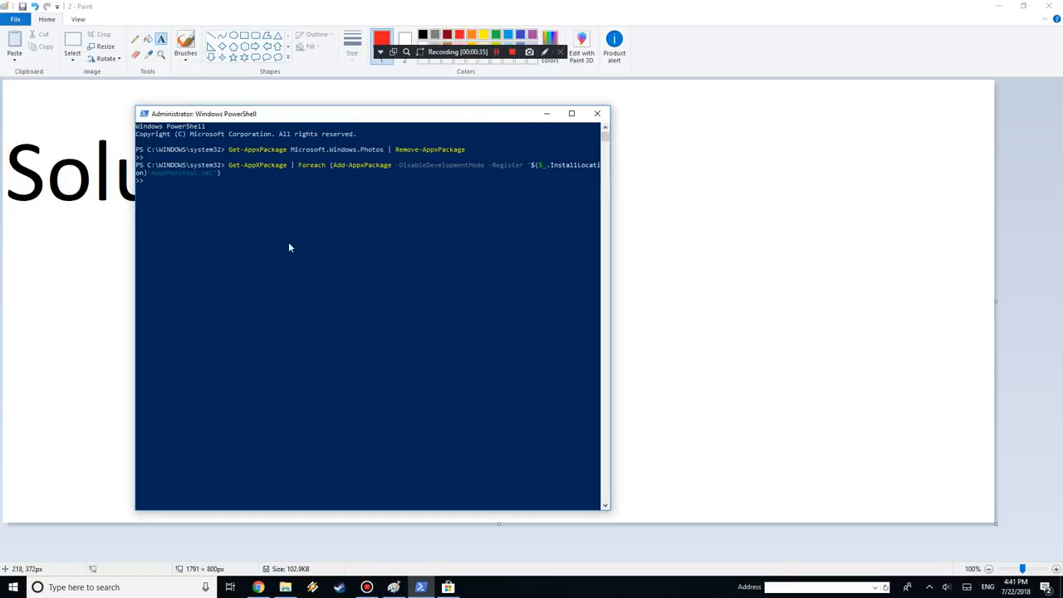
pyautogui.moveTo(249, 247)
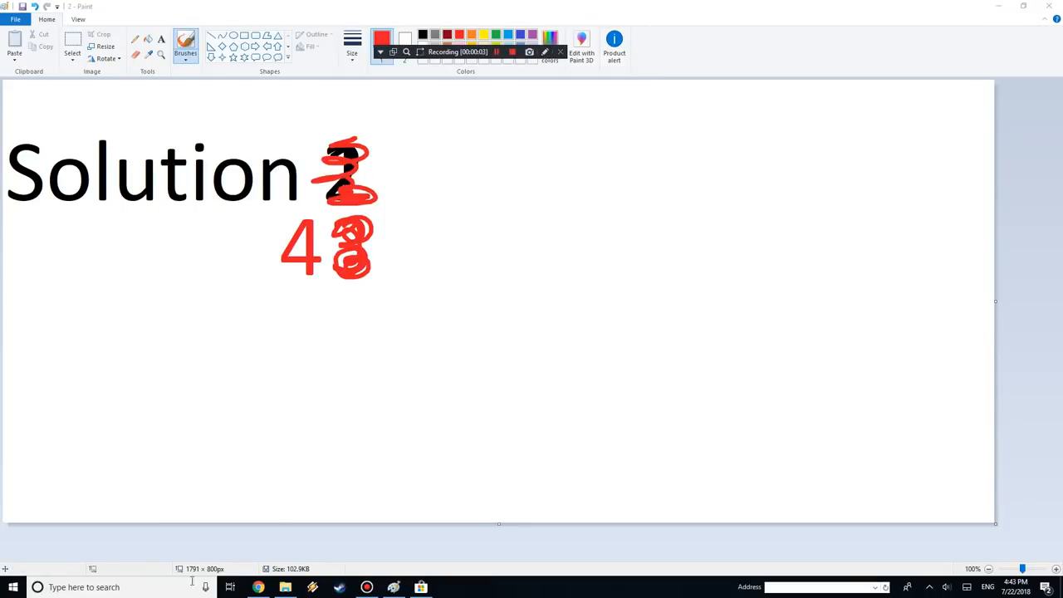
pyautogui.write('cmd')
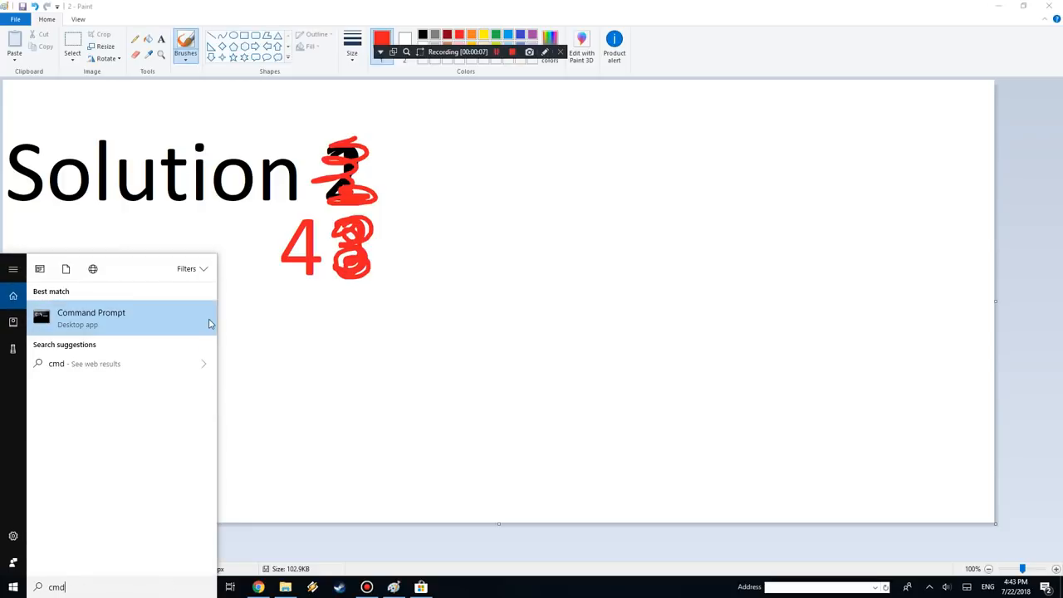
# Run sfc /scannow in Command Prompt, then switch to the Notepad command notes.
pyautogui.click(90, 317)
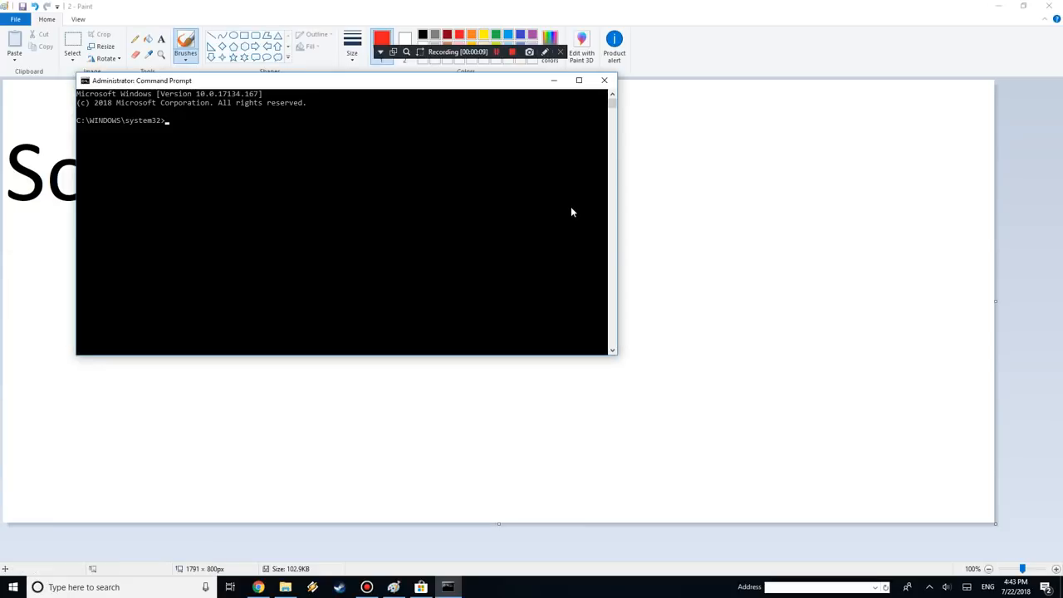
pyautogui.write('sfc /scannow')
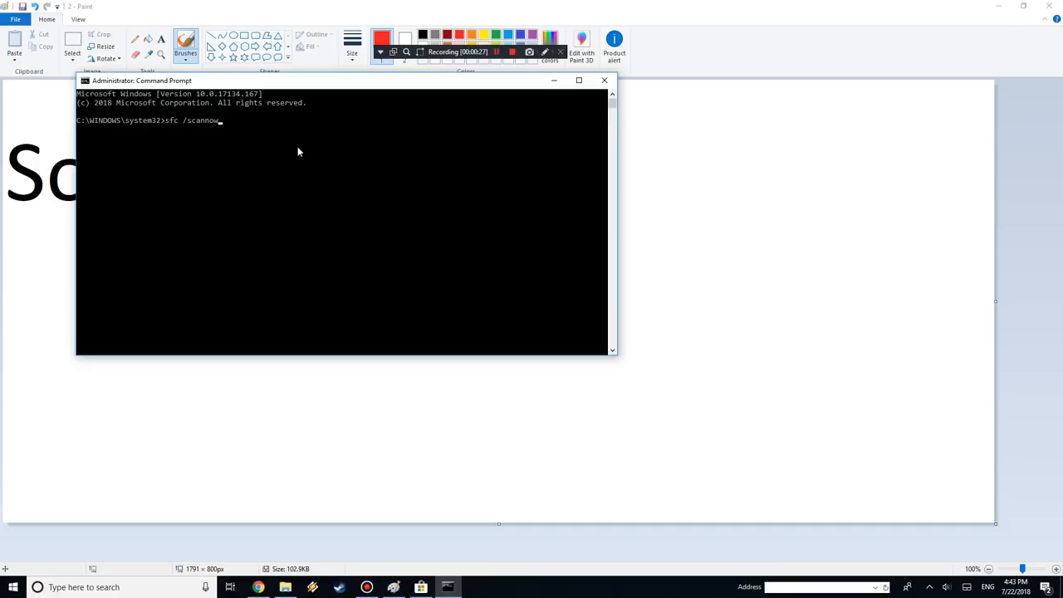
pyautogui.press('enter')
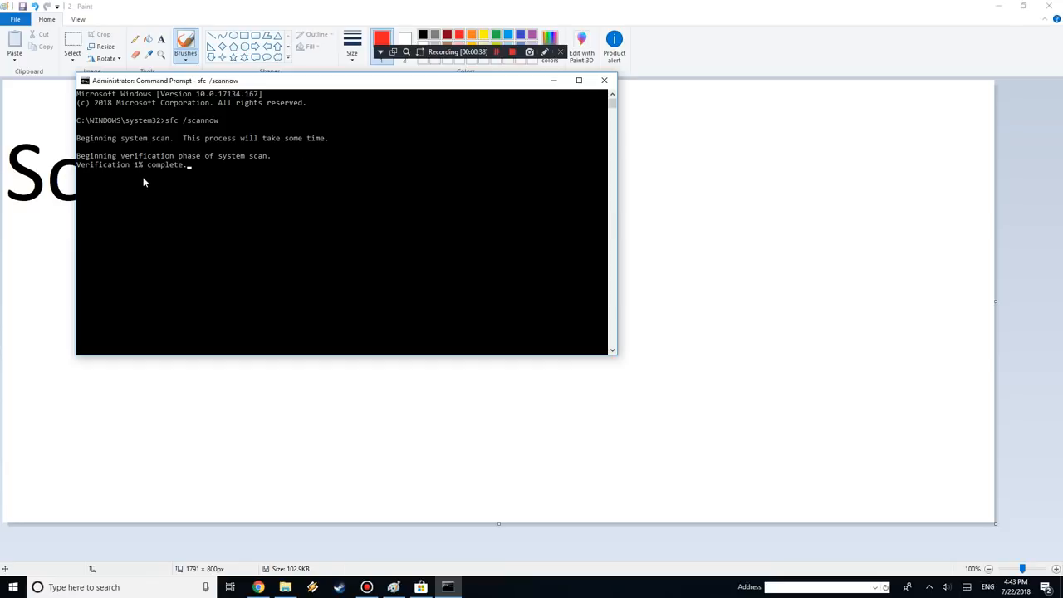
pyautogui.moveTo(130, 178)
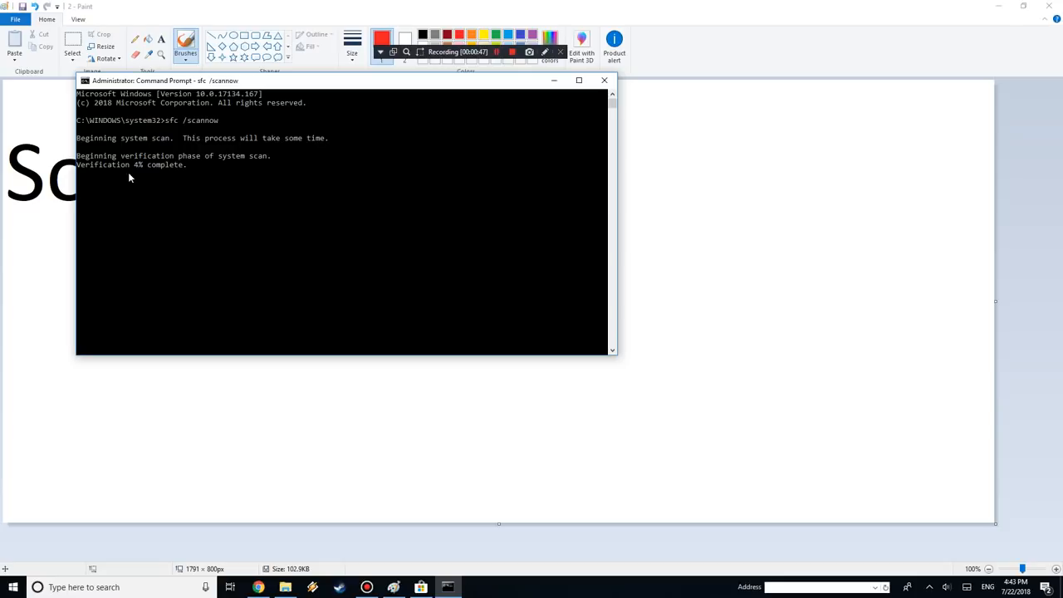
pyautogui.moveTo(189, 174)
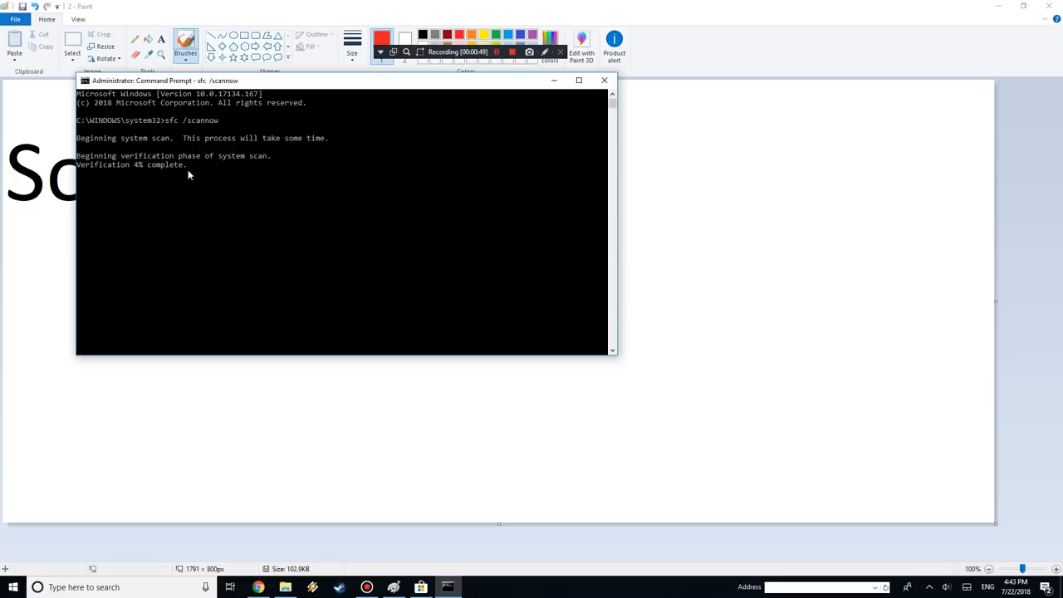
pyautogui.moveTo(279, 303)
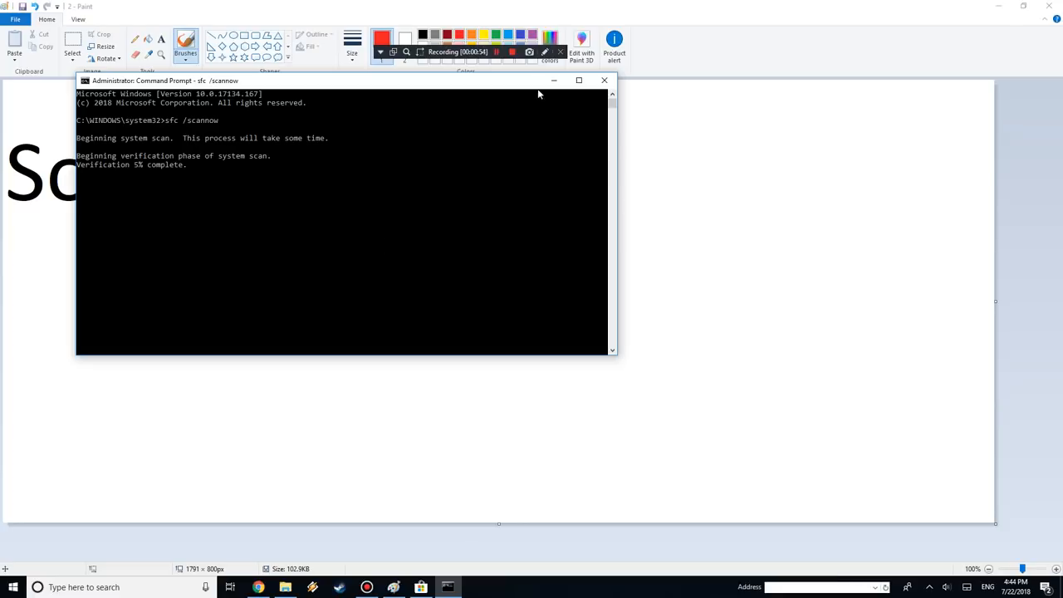
pyautogui.click(511, 52)
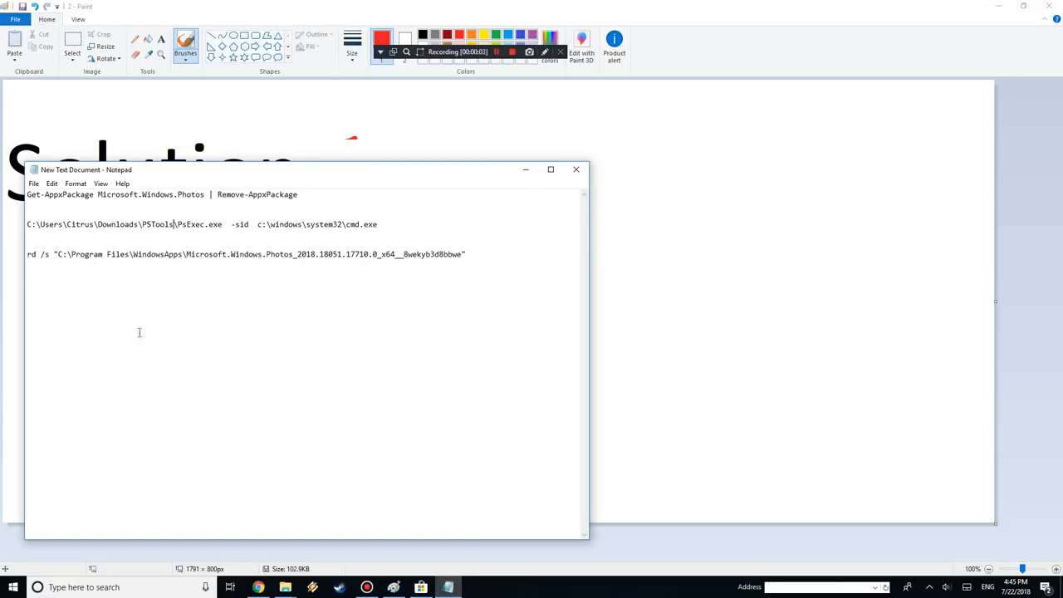
pyautogui.moveTo(143, 566)
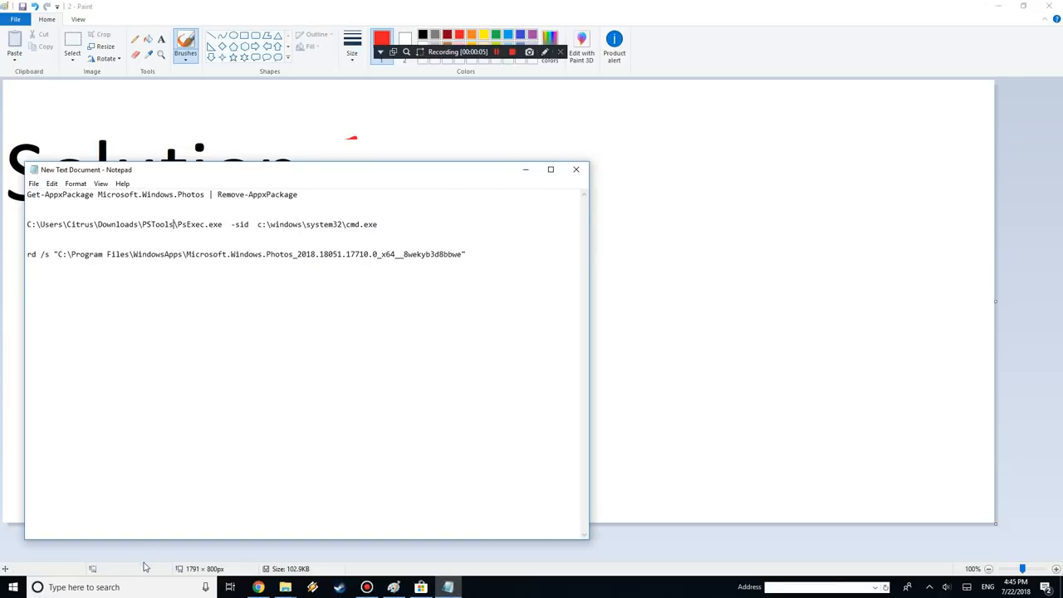
# Launch Windows PowerShell as administrator from Start, then search for cmd.
pyautogui.write('power')
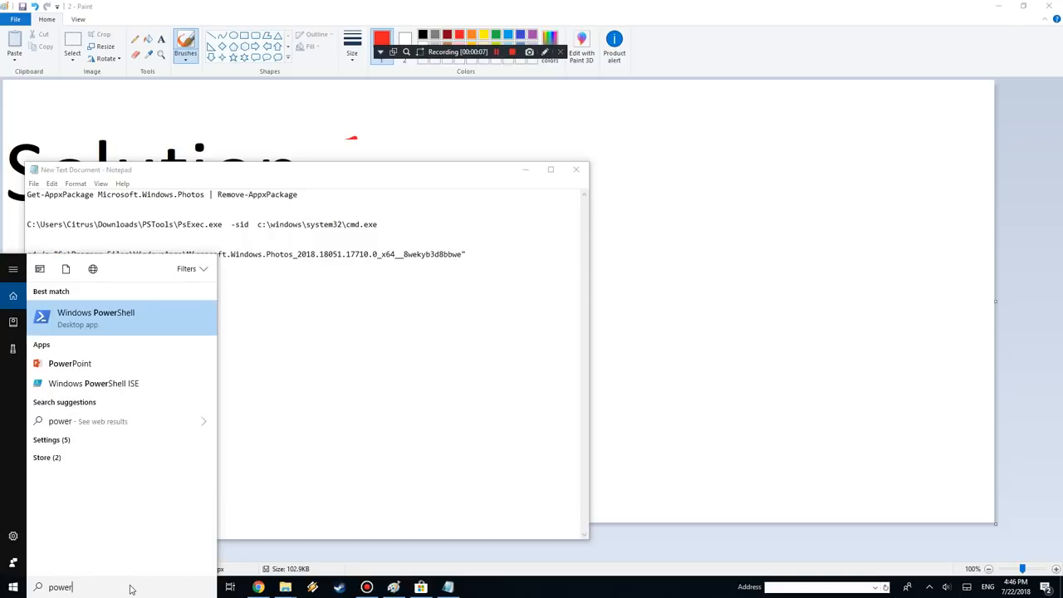
pyautogui.rightClick(96, 315)
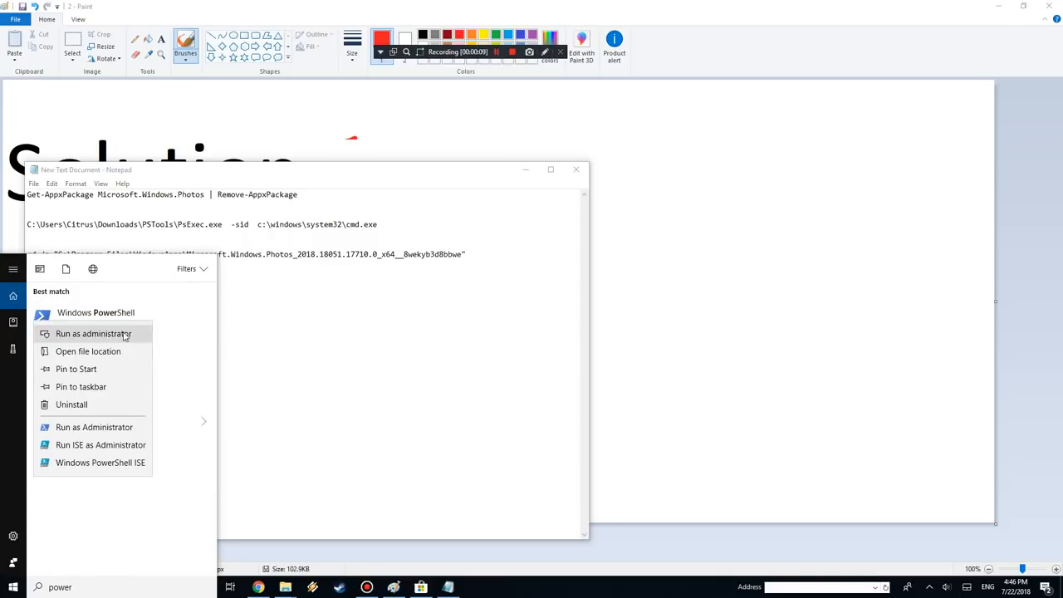
pyautogui.click(93, 332)
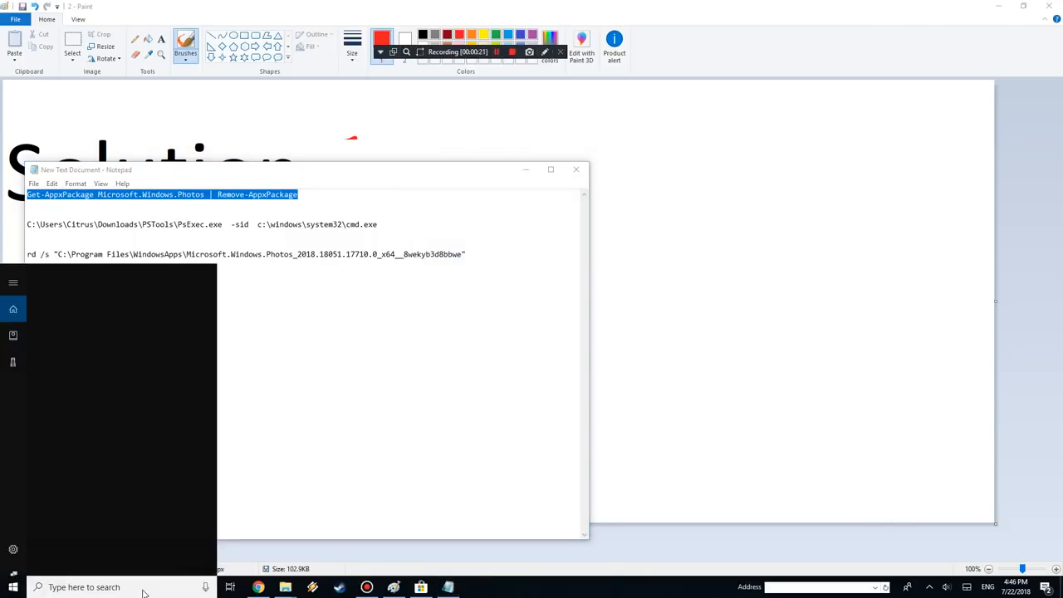
pyautogui.write('cmd')
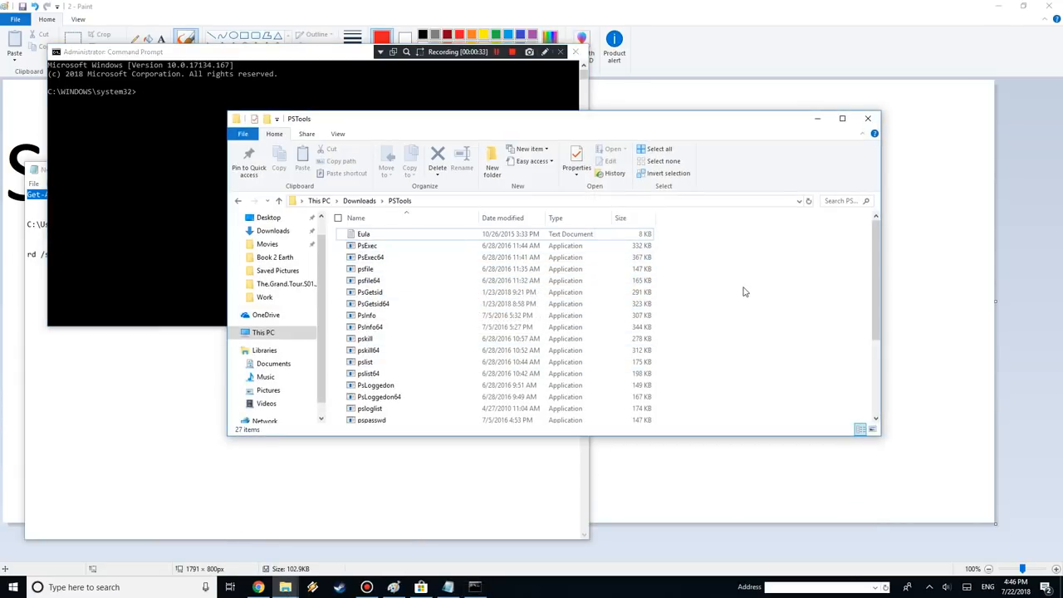
pyautogui.moveTo(739, 285)
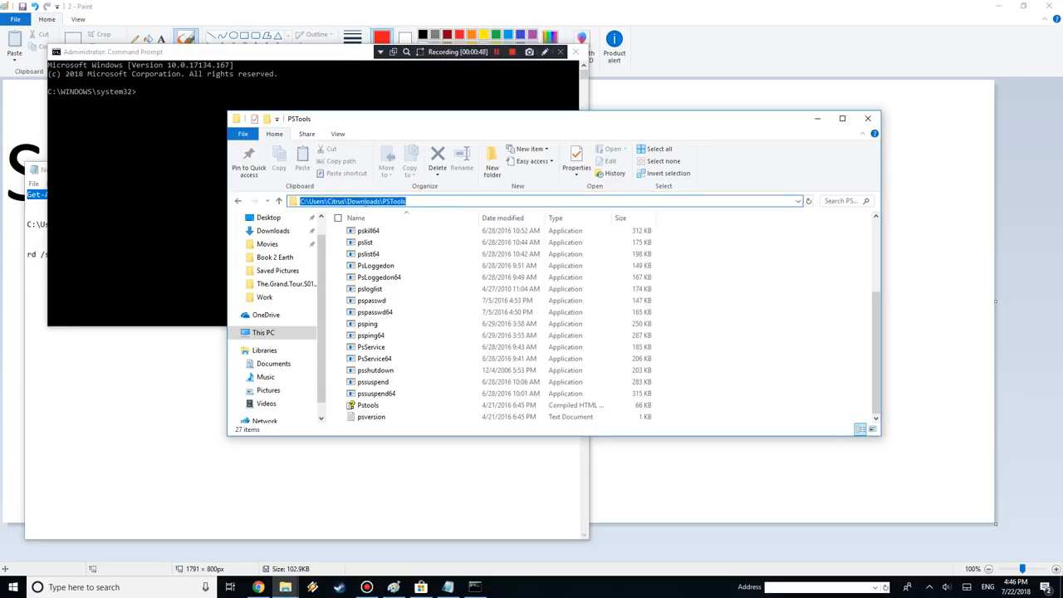
# Copy the PSTools folder path and select the full PsExec command line in the notes.
pyautogui.rightClick(374, 201)
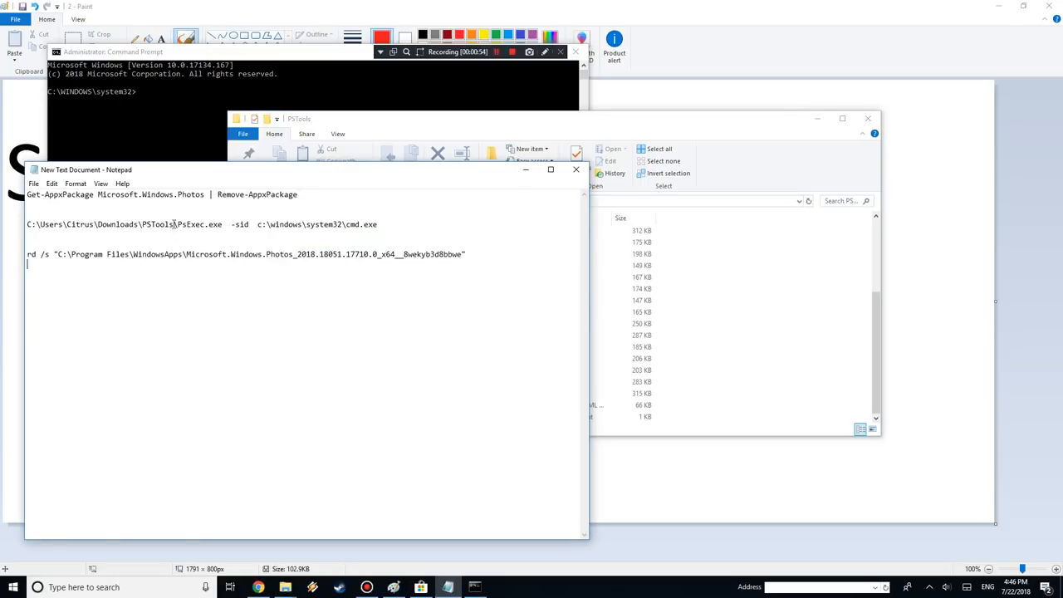
pyautogui.moveTo(27, 224); pyautogui.dragTo(172, 224)
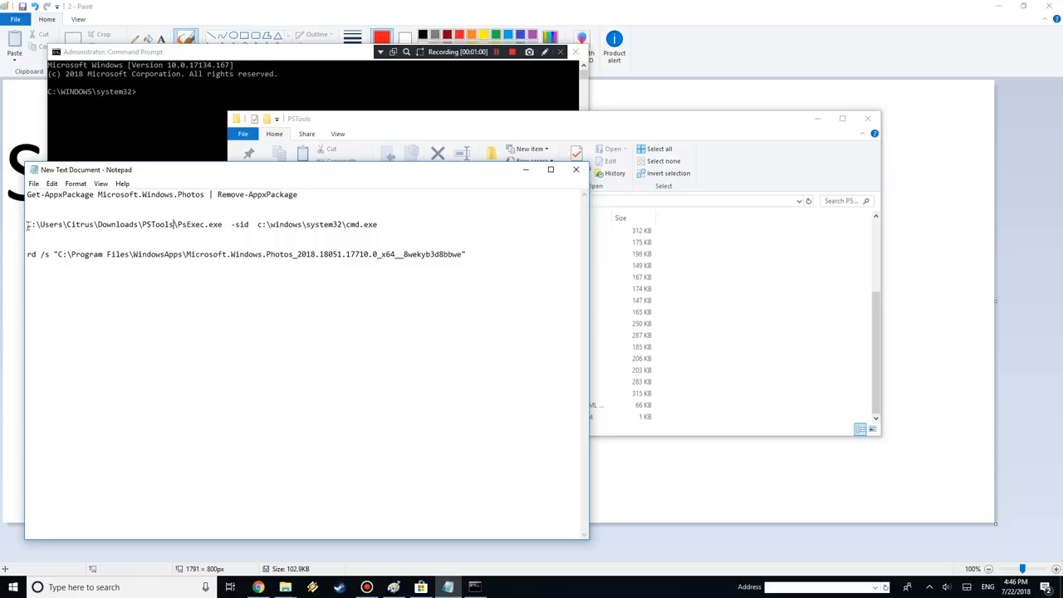
pyautogui.moveTo(25, 225); pyautogui.dragTo(379, 224)
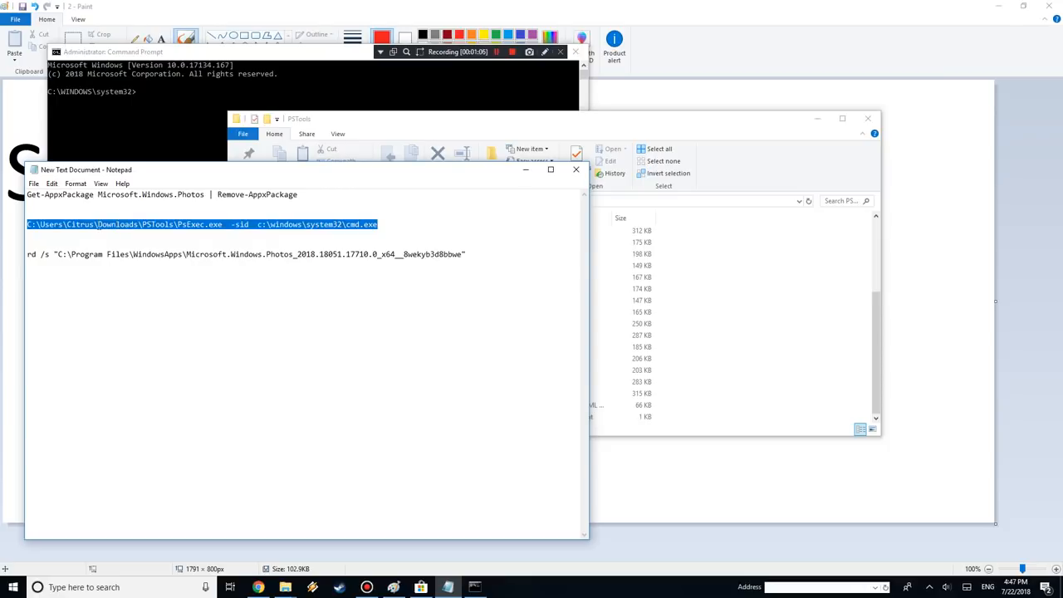
# Run the PsExec -sid cmd.exe command and agree to the PsExec license.
pyautogui.click(176, 224)
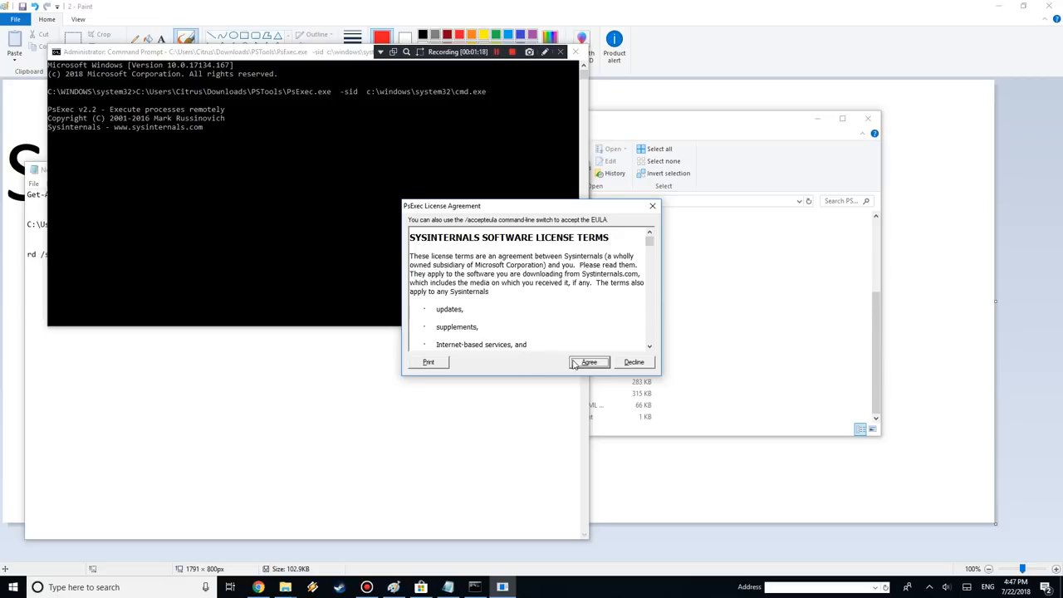
pyautogui.click(588, 362)
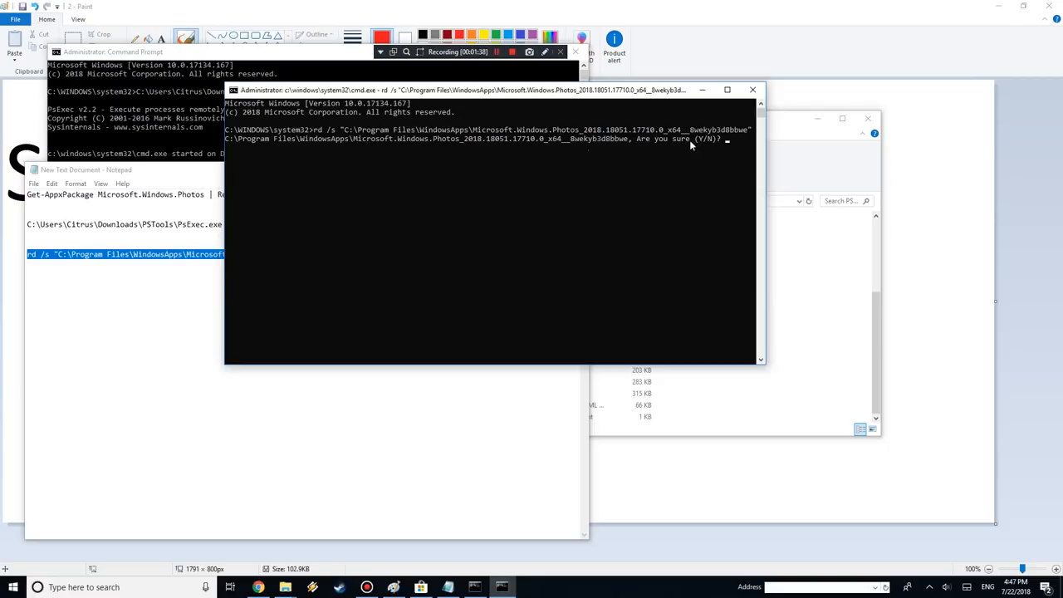
# Confirm the rd deletion with Y, then search Start for Microsoft Store.
pyautogui.write('Y')
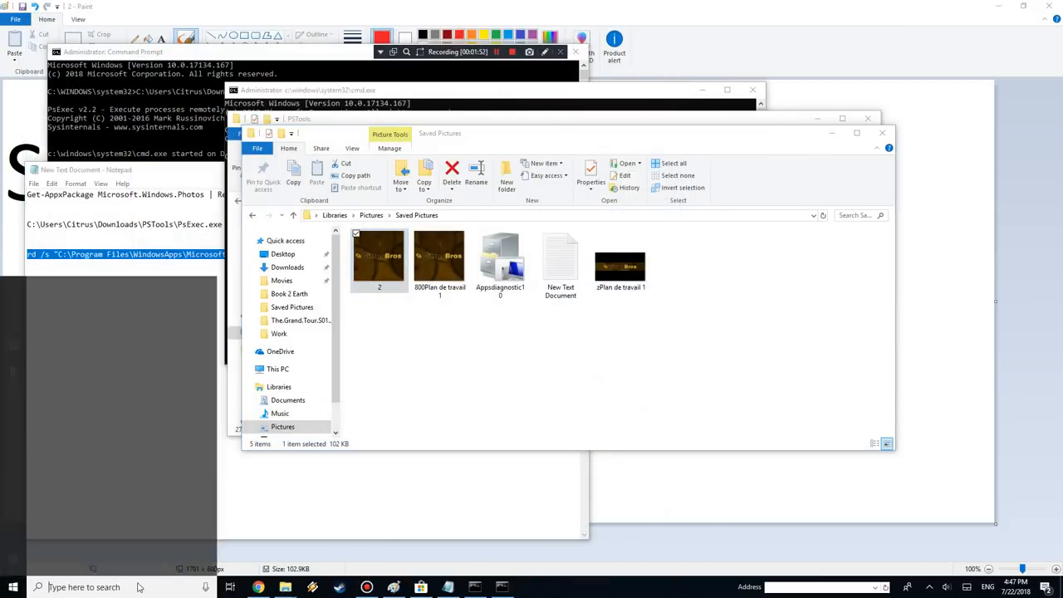
pyautogui.write('miscro')
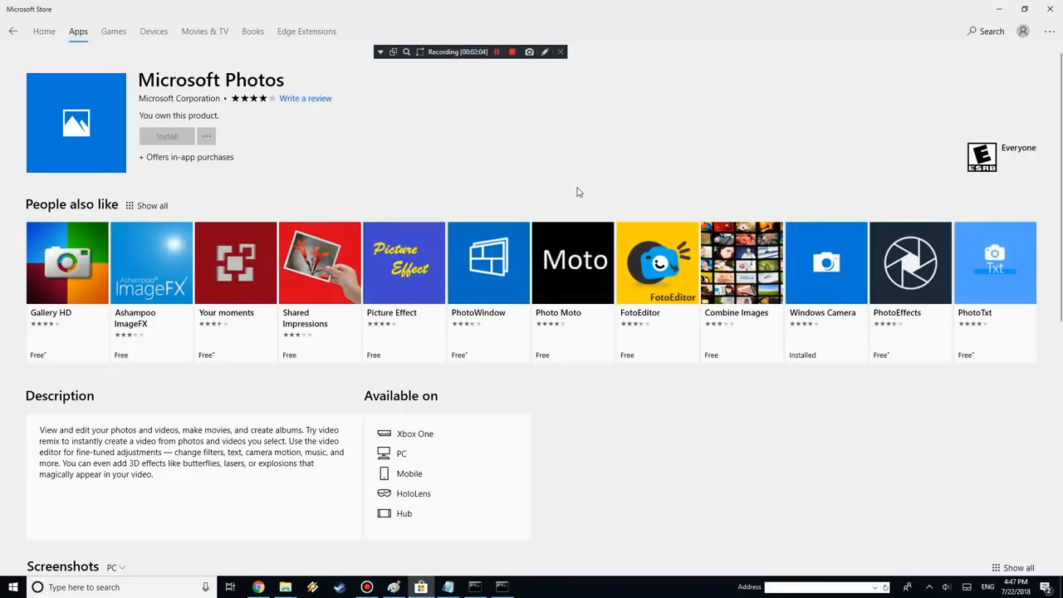
# Start installing Microsoft Photos from its Store page.
pyautogui.click(166, 136)
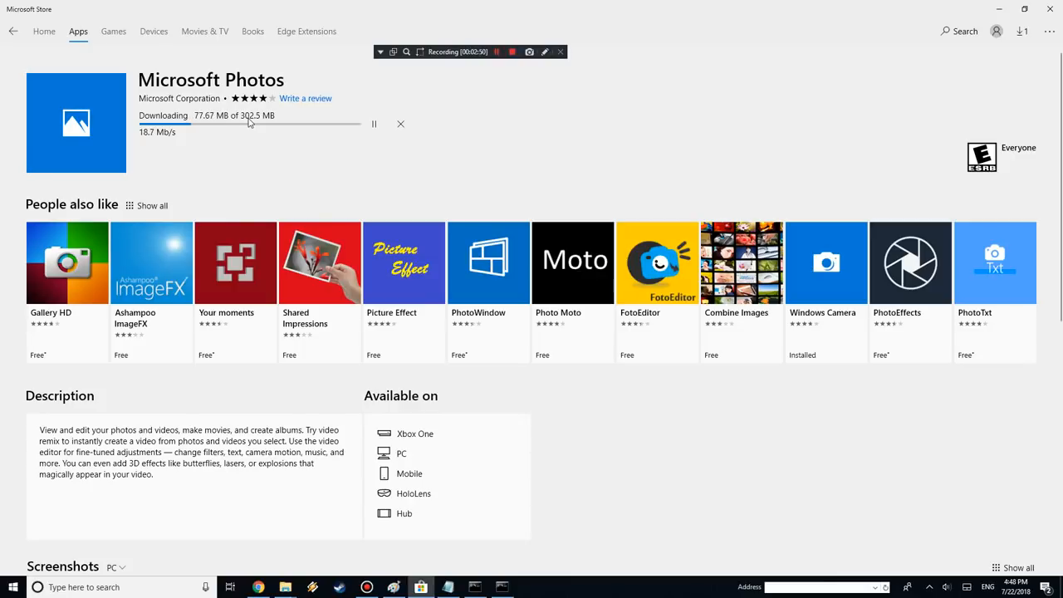
pyautogui.moveTo(478, 153)
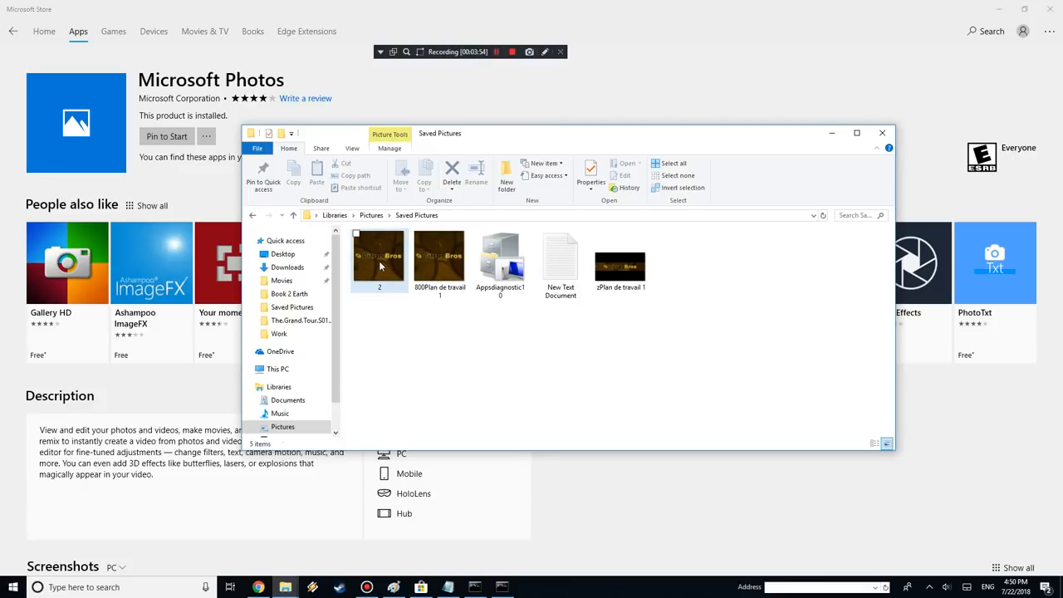
pyautogui.doubleClick(379, 257)
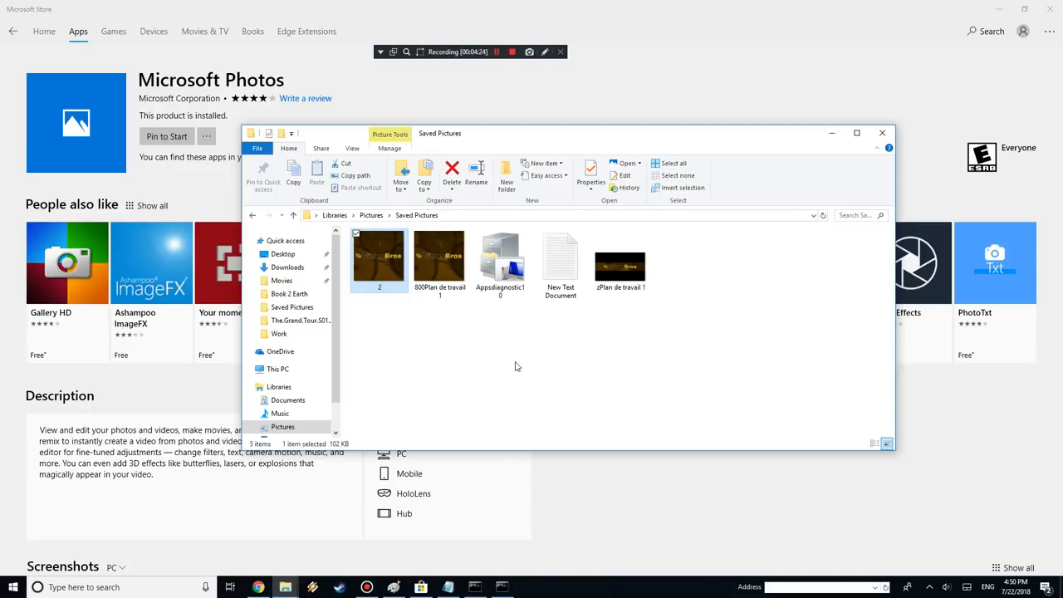
pyautogui.click(439, 252)
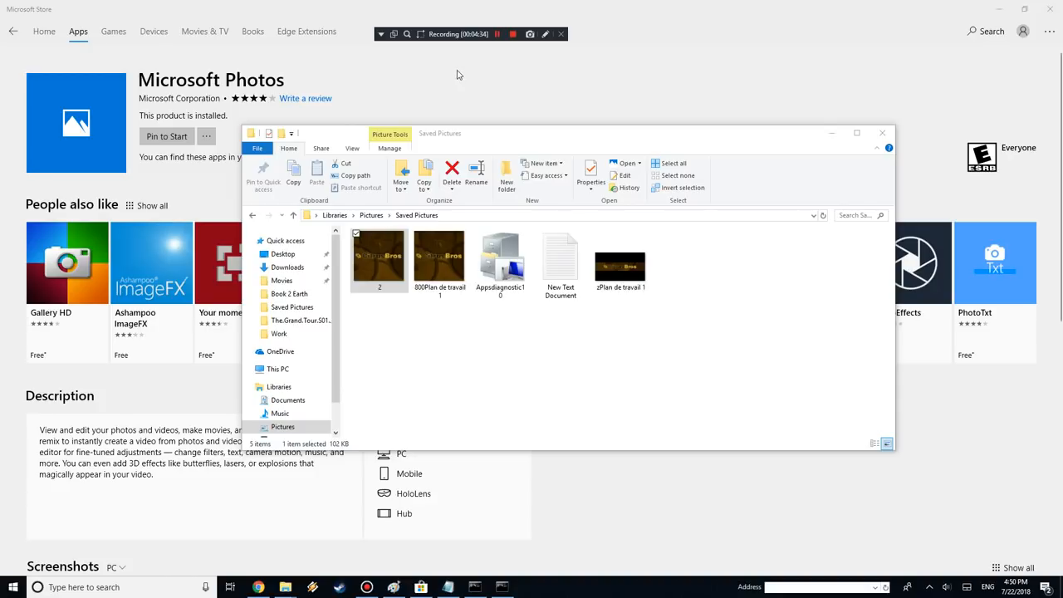
pyautogui.moveTo(445, 90)
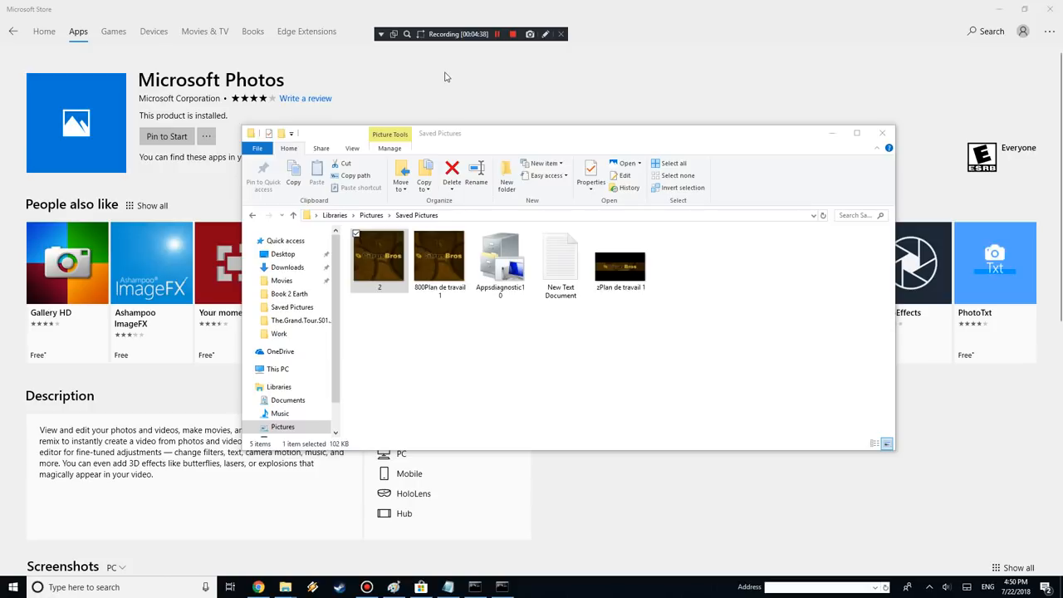
pyautogui.moveTo(468, 60)
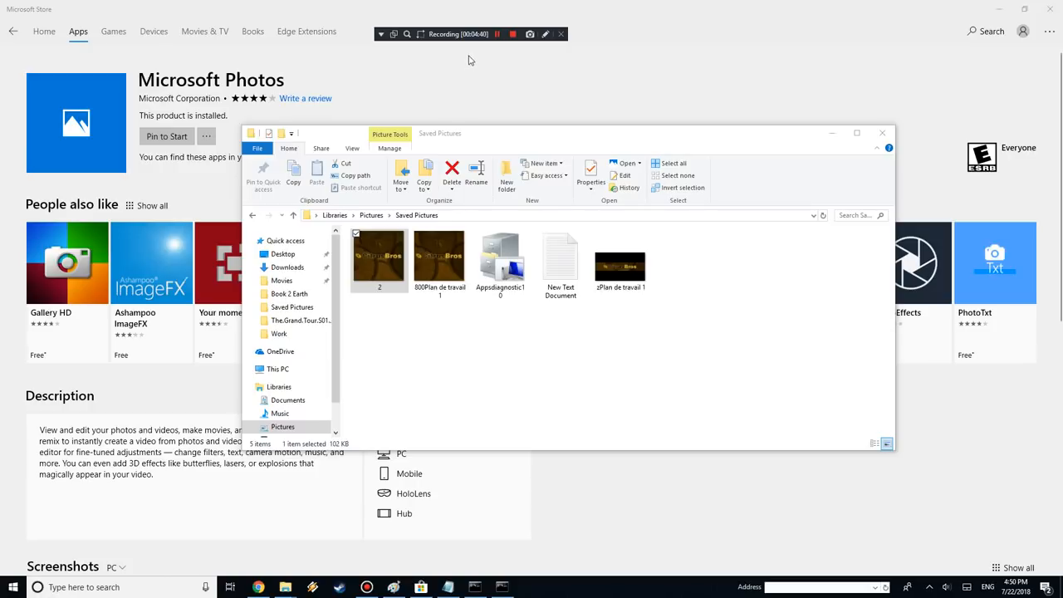
pyautogui.moveTo(833, 73)
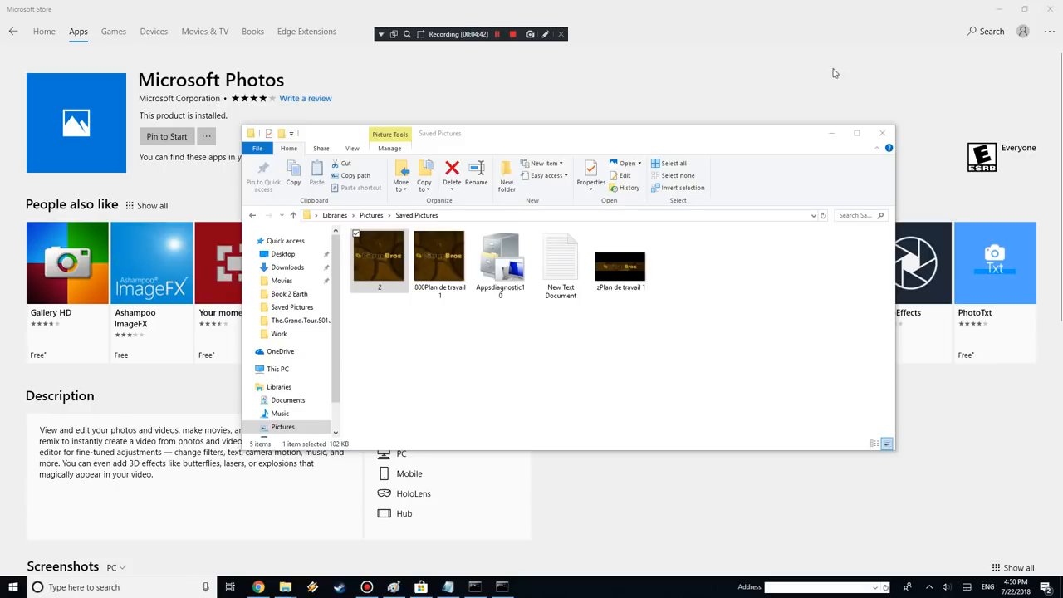
pyautogui.moveTo(717, 83)
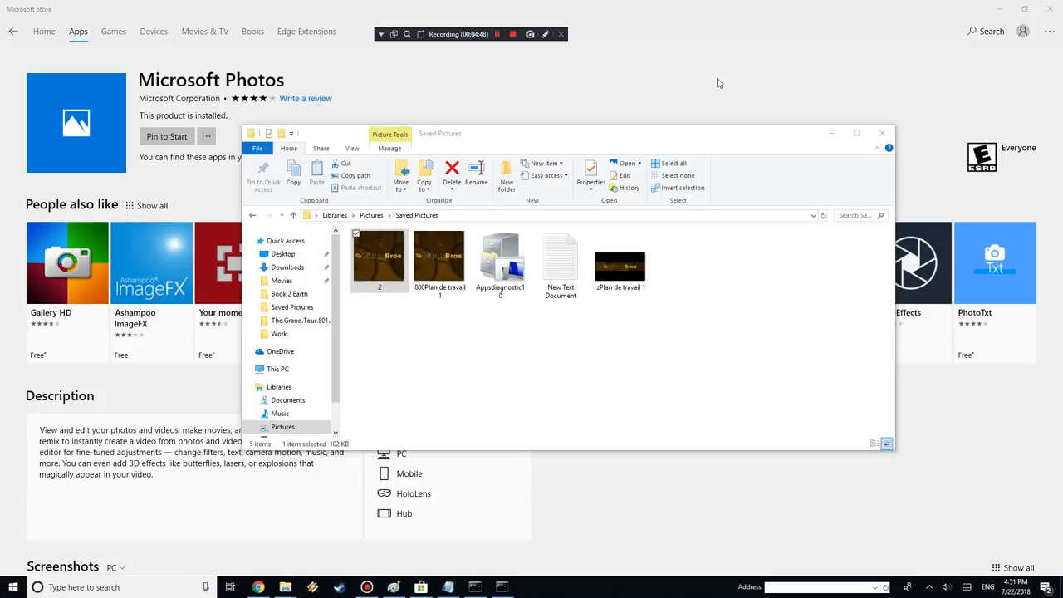
pyautogui.moveTo(705, 98)
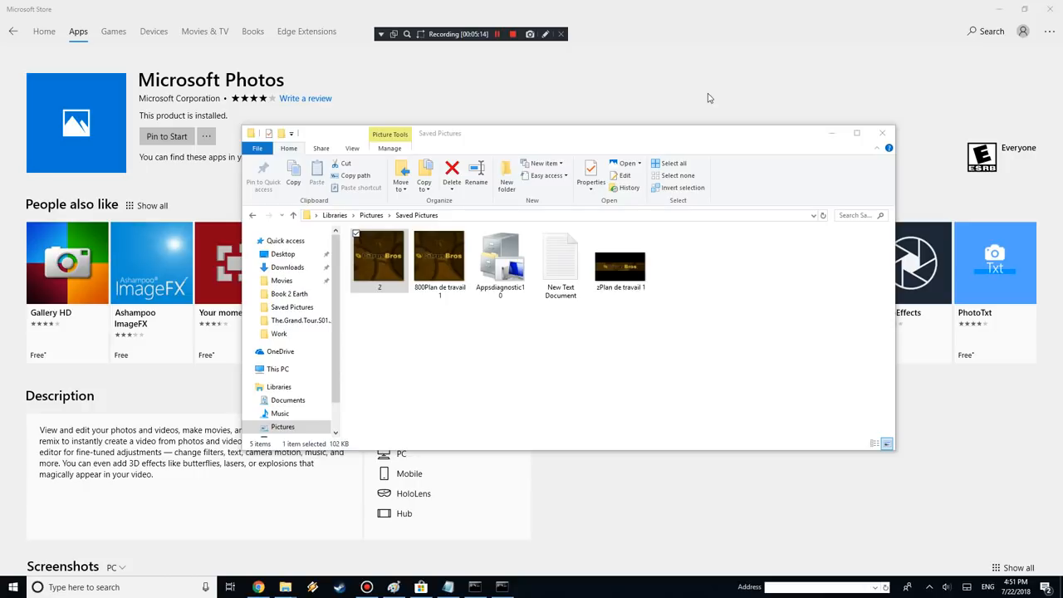
pyautogui.moveTo(706, 100)
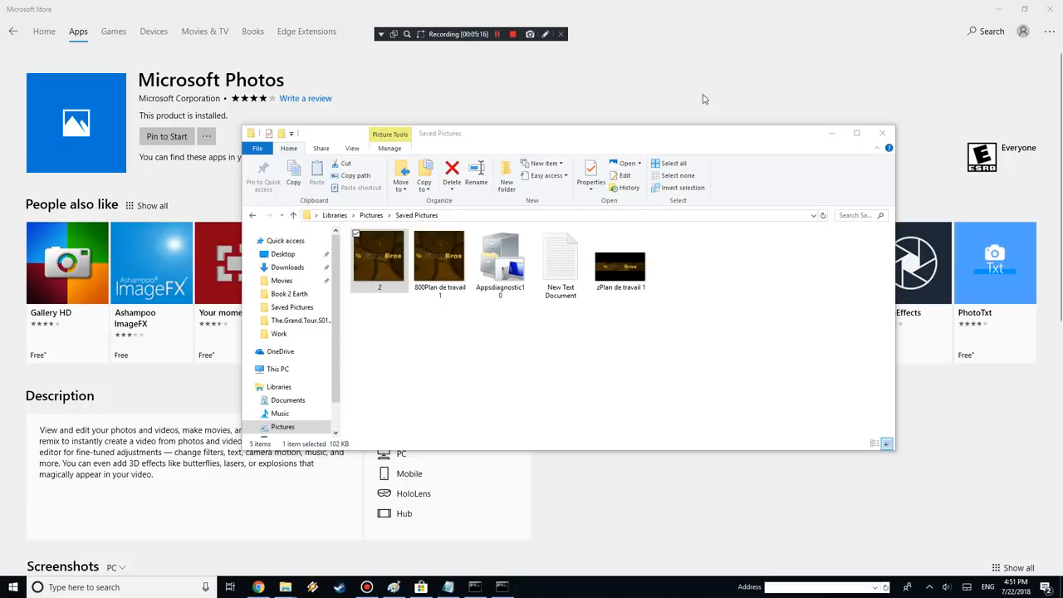